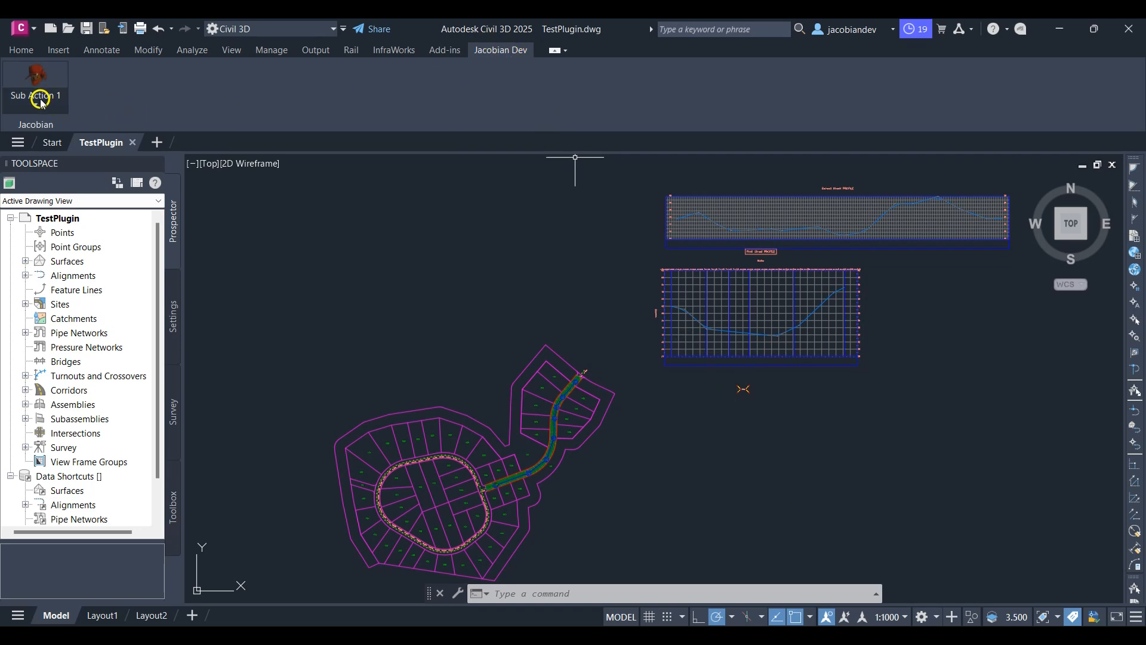
- Run the Jacobian Dev alignment-listing action and dismiss the First Street/Second Street message
left_click(57, 104)
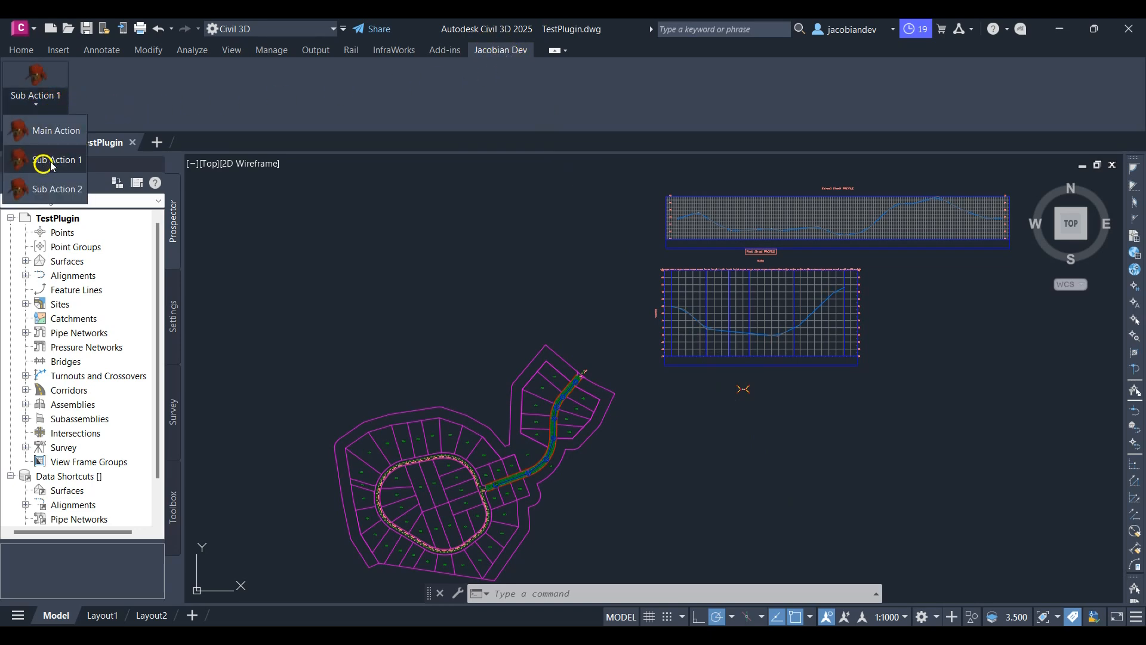
left_click(57, 160)
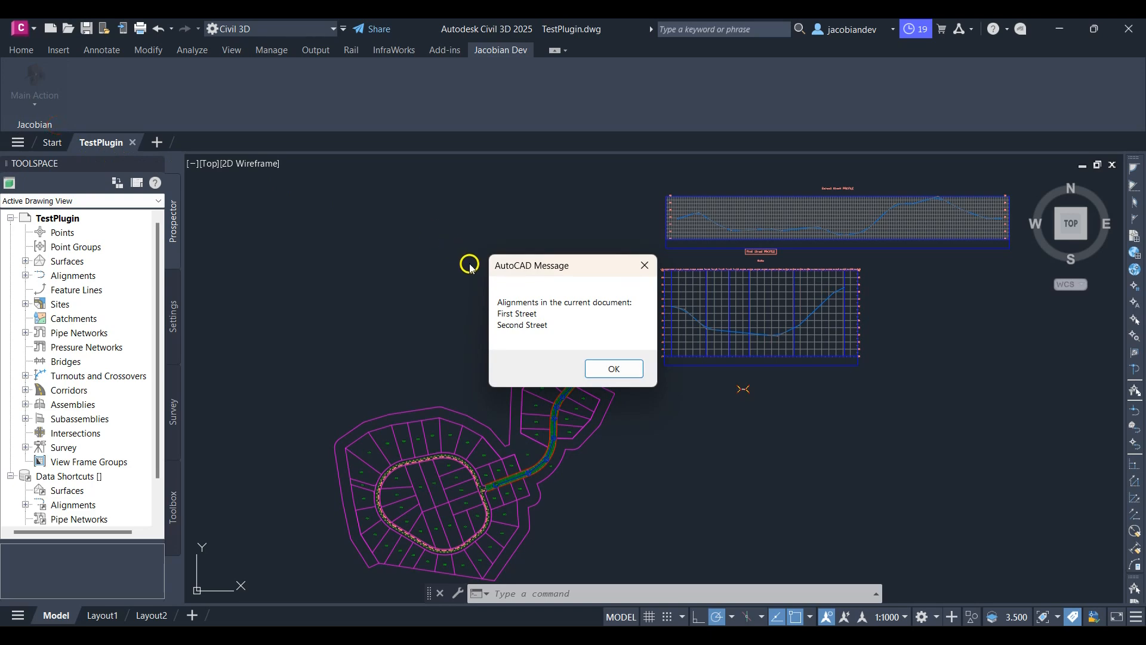
left_click(613, 368)
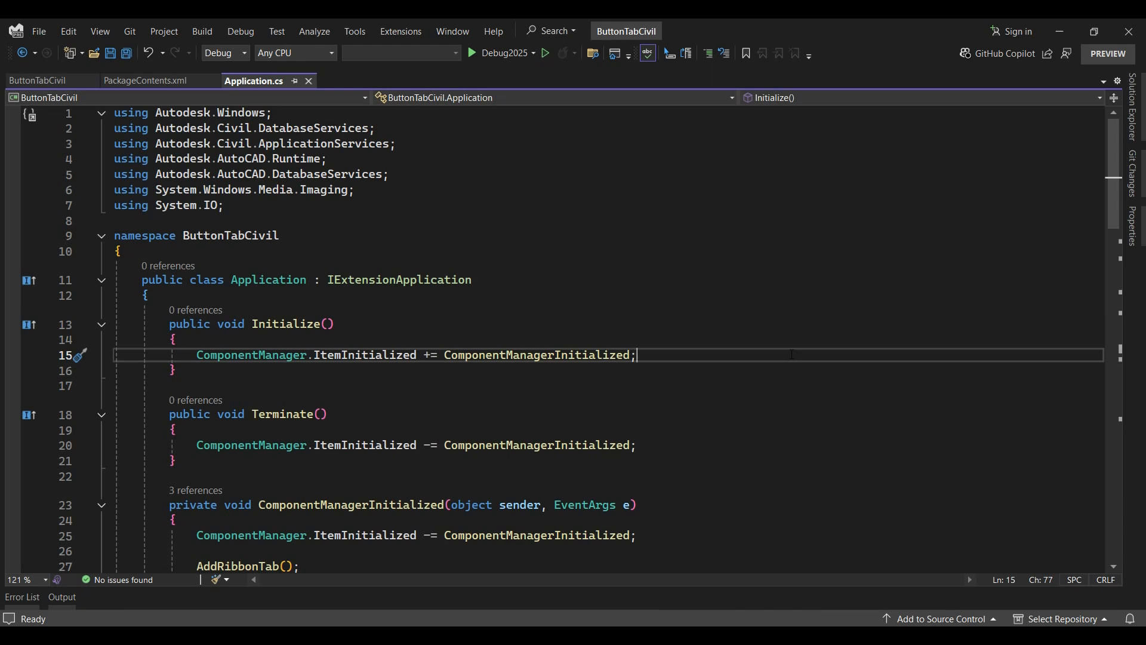
- Rename the AddRibbonTab method and its call to AddRibbonTabSplitButton
scroll("down", 3)
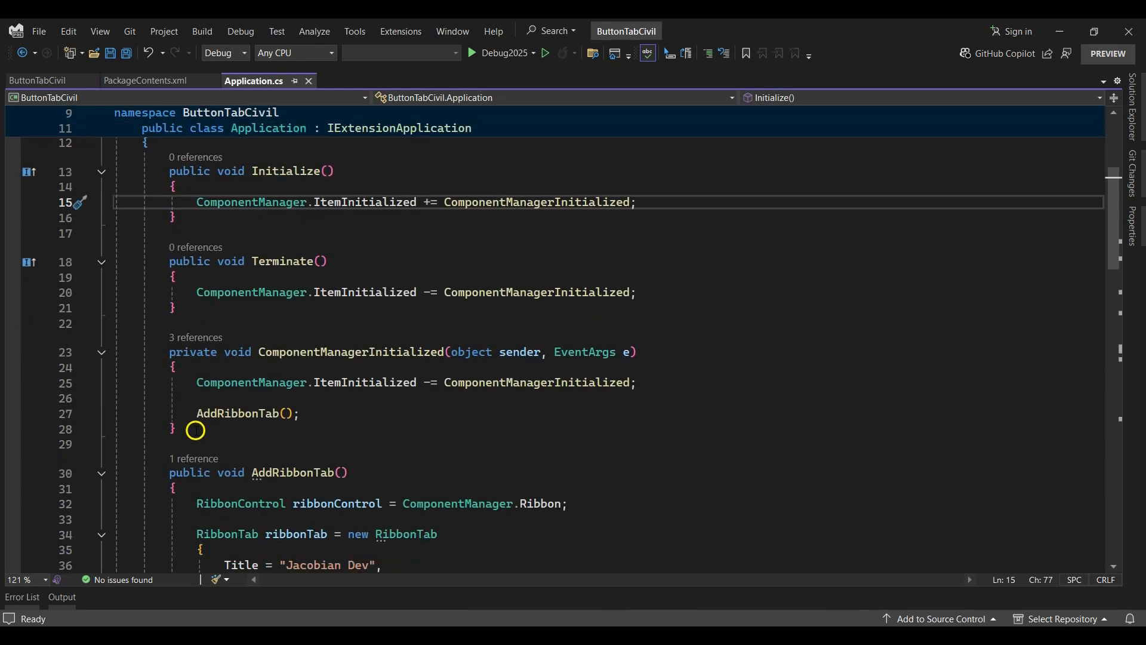
right_click(219, 414)
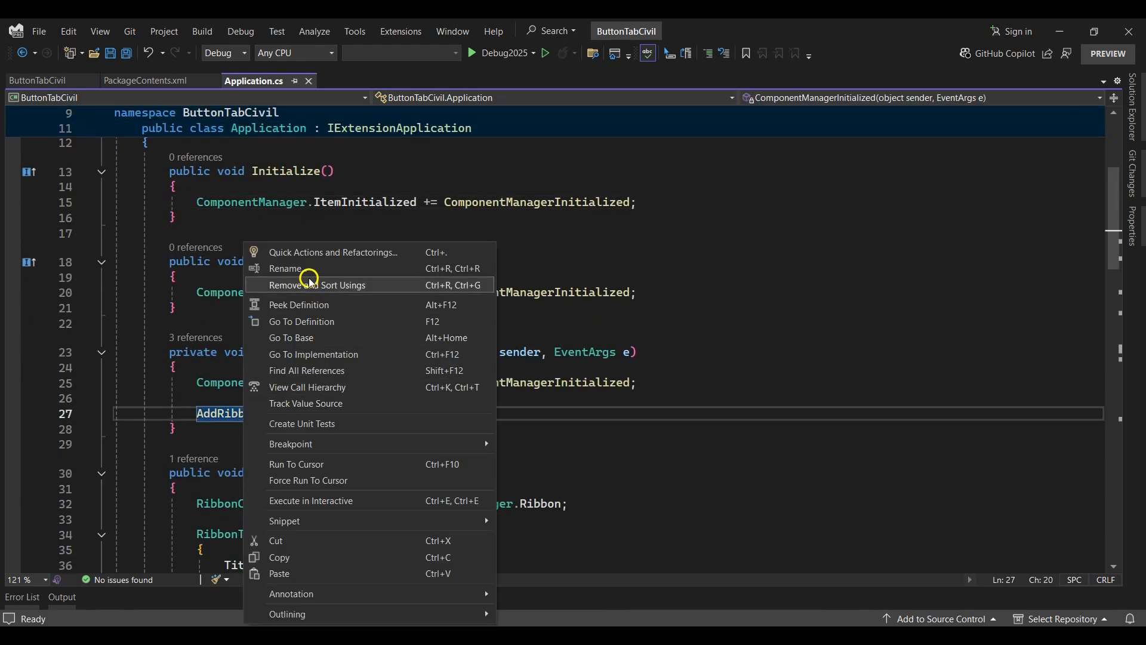
left_click(286, 268)
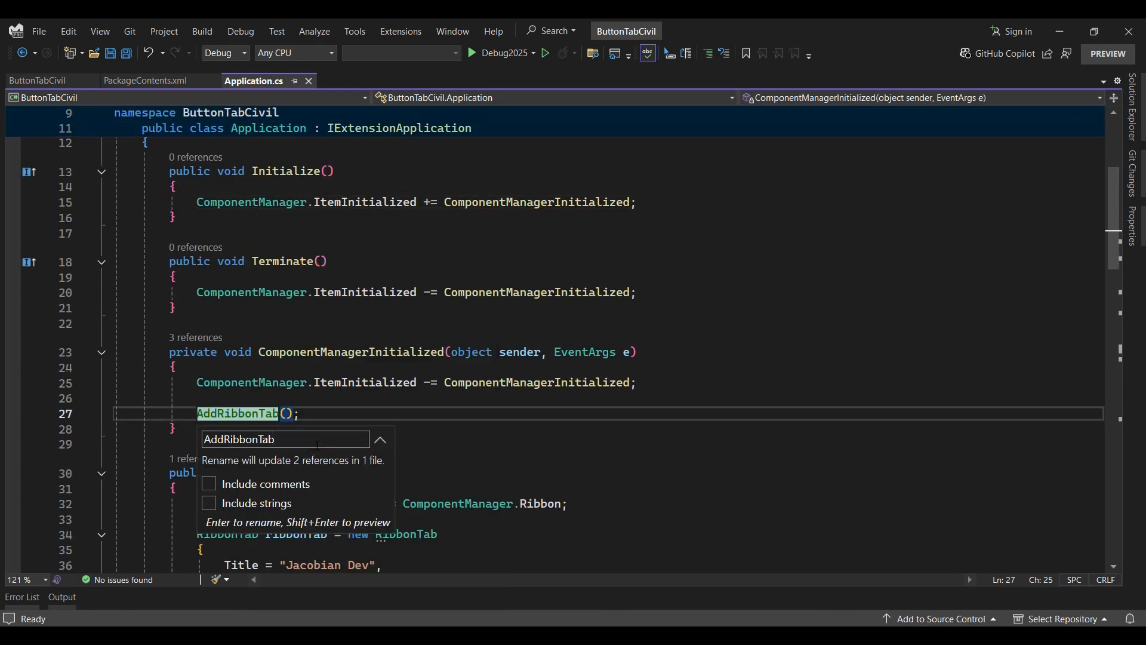
type("SplitButton(")
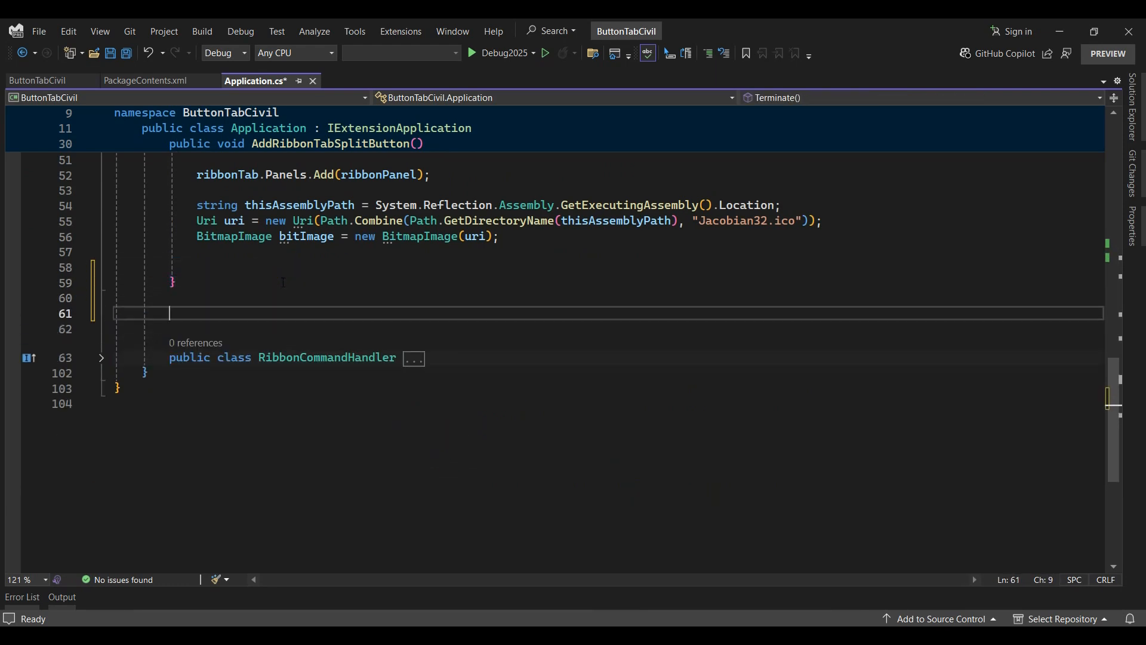
- Declare private RibbonButton CreateRibbonButton(string text, BitmapImage image)
type("private R")
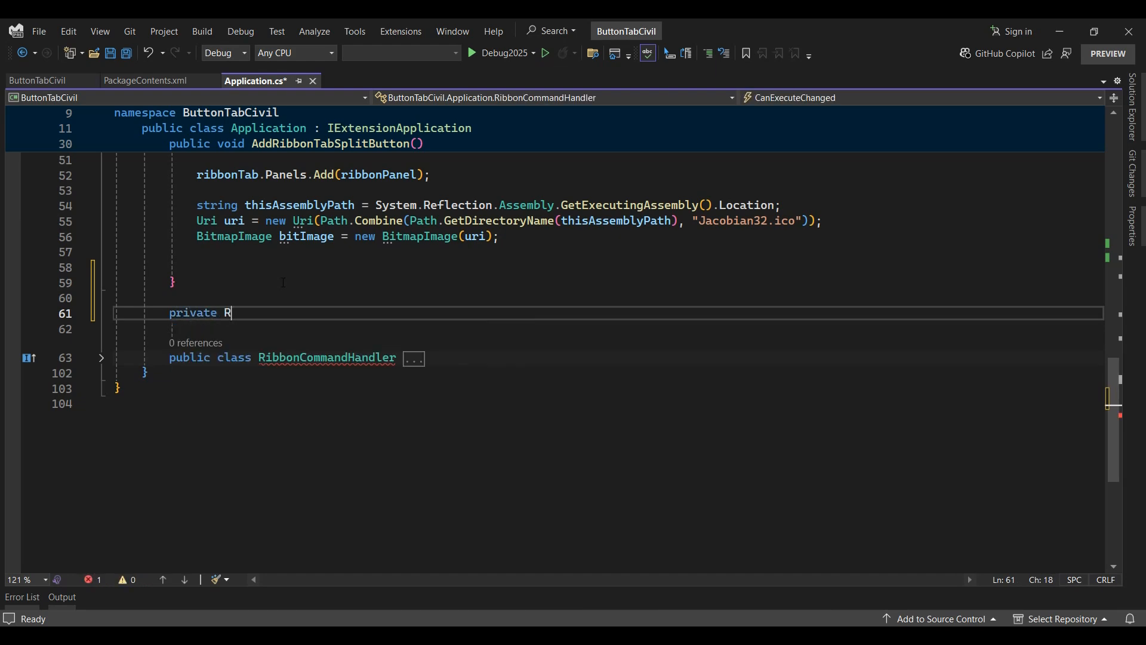
type("ibbonButton")
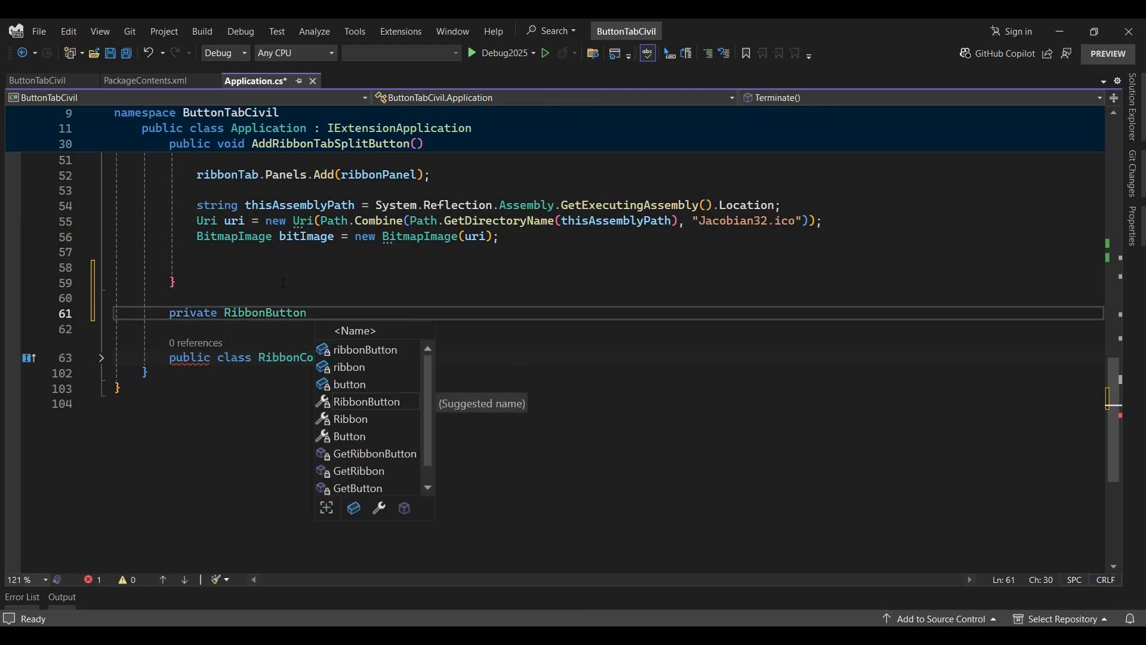
type("CreateRibbon")
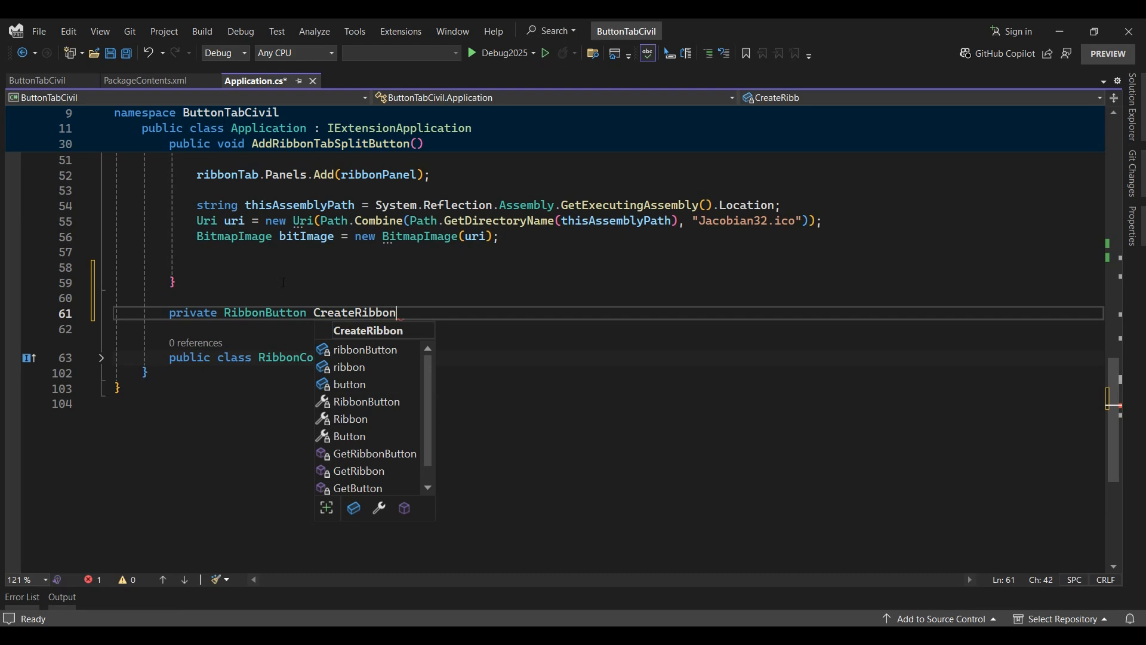
type("Button(string")
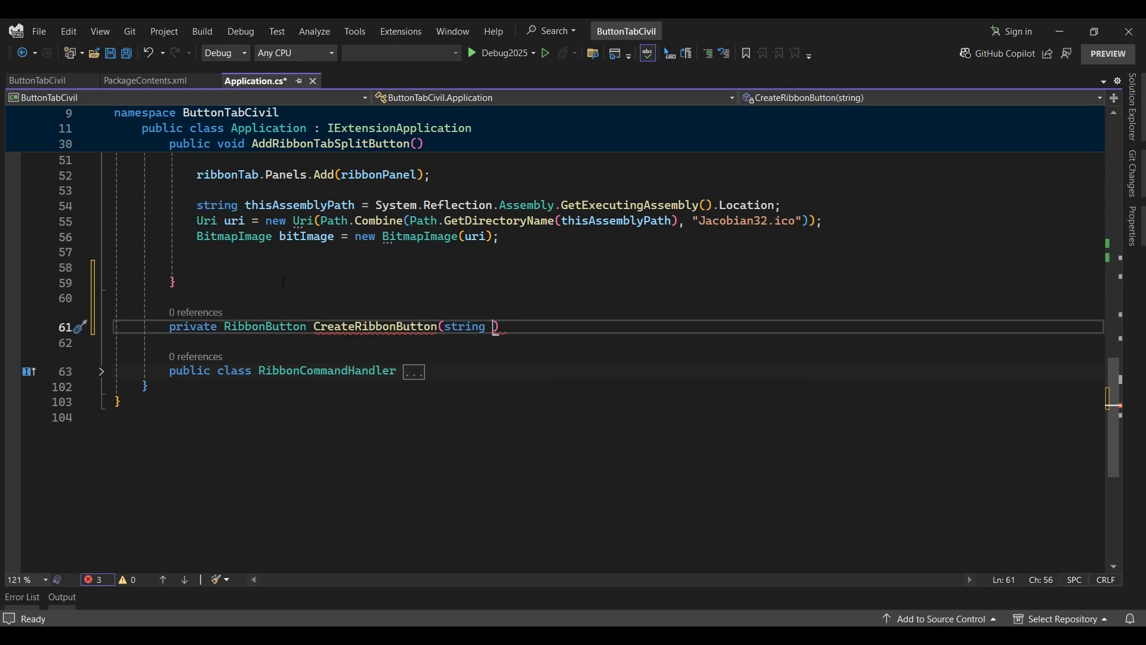
type("text, Bi")
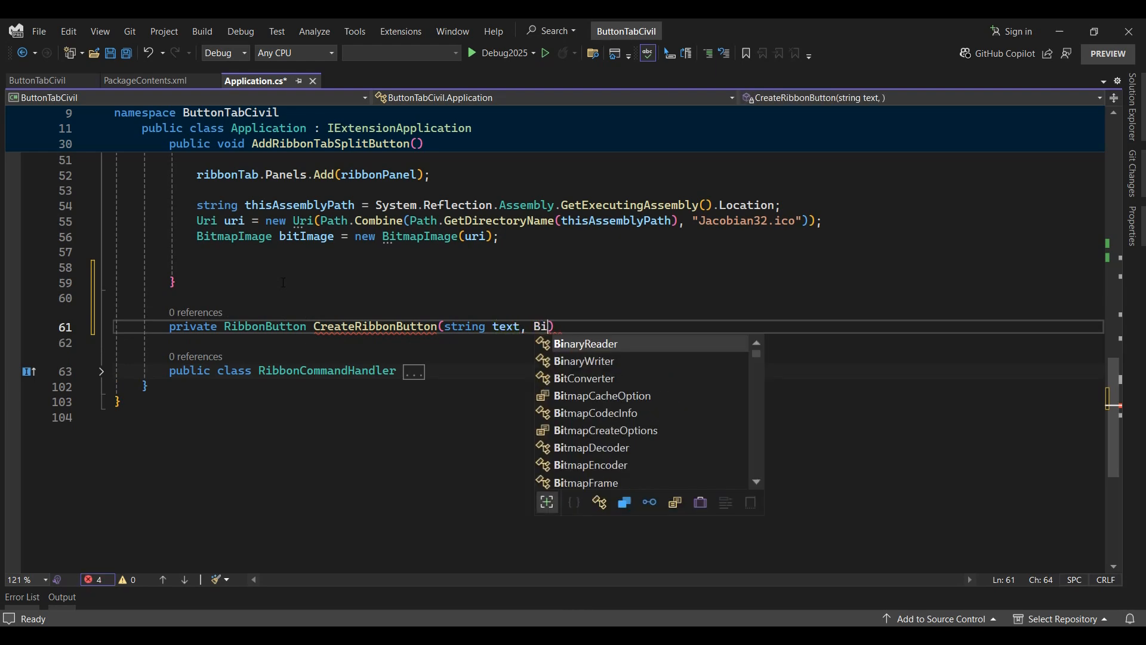
type("tmapImage image")
left_click(608, 342)
type("{")
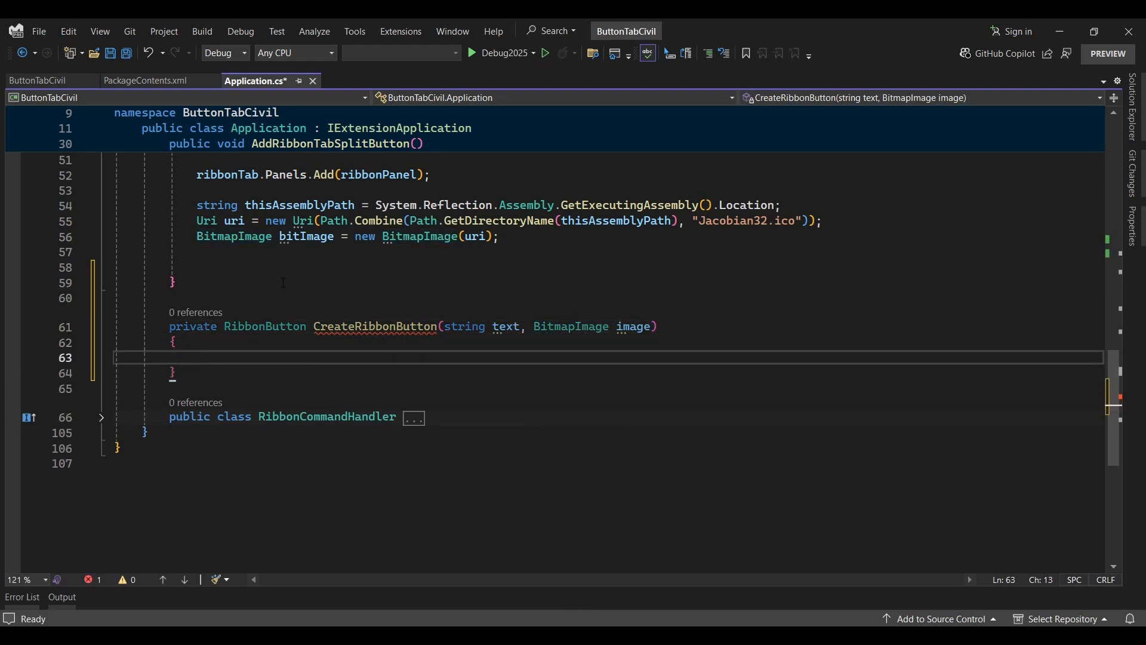
- Return a new RibbonButton with Text, ShowText, ShowImage, LargeImage and a RibbonCommandHandler
type("return new RibbonButton")
type("{ ")
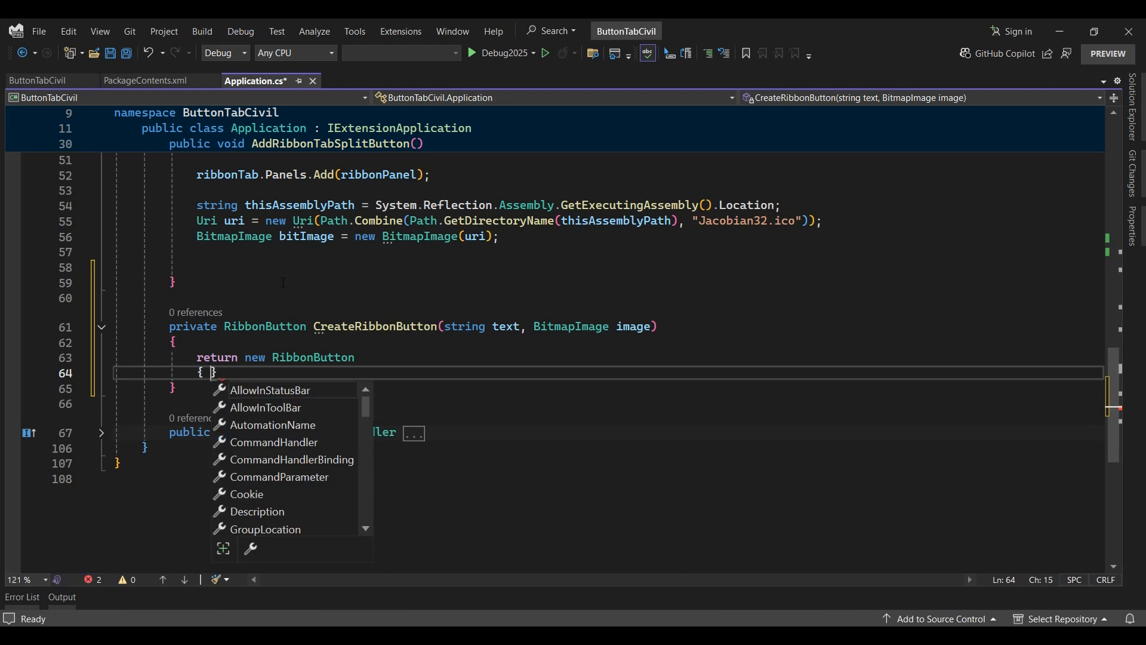
type("Text = text,")
type("sho")
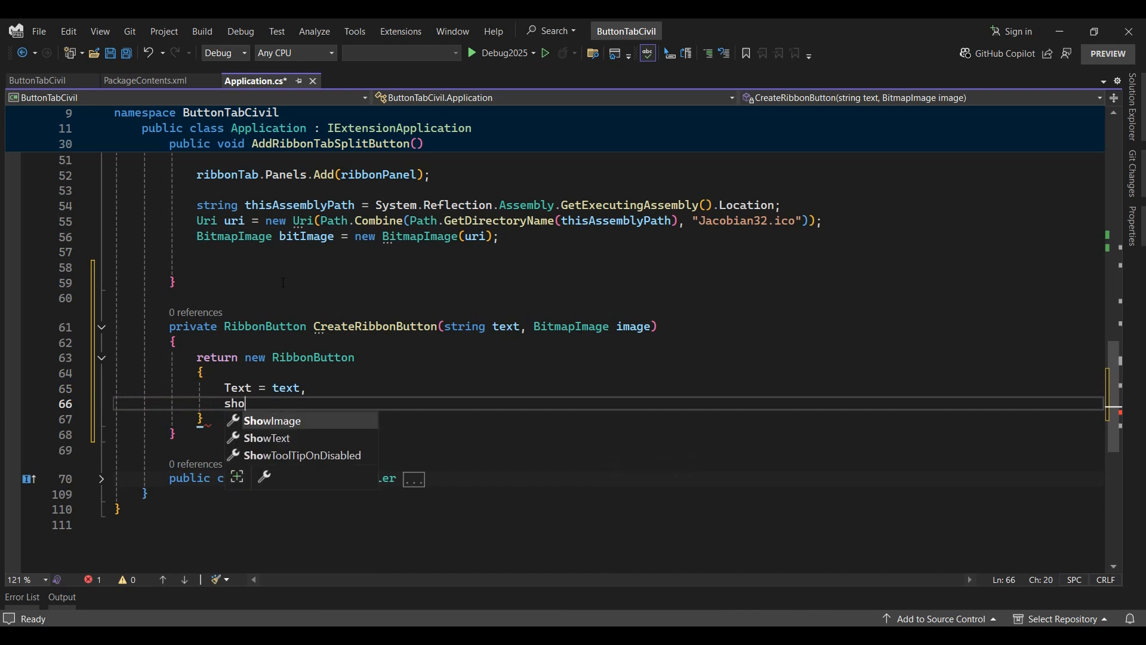
type("ShowText = true,")
type("ShowImage = true,")
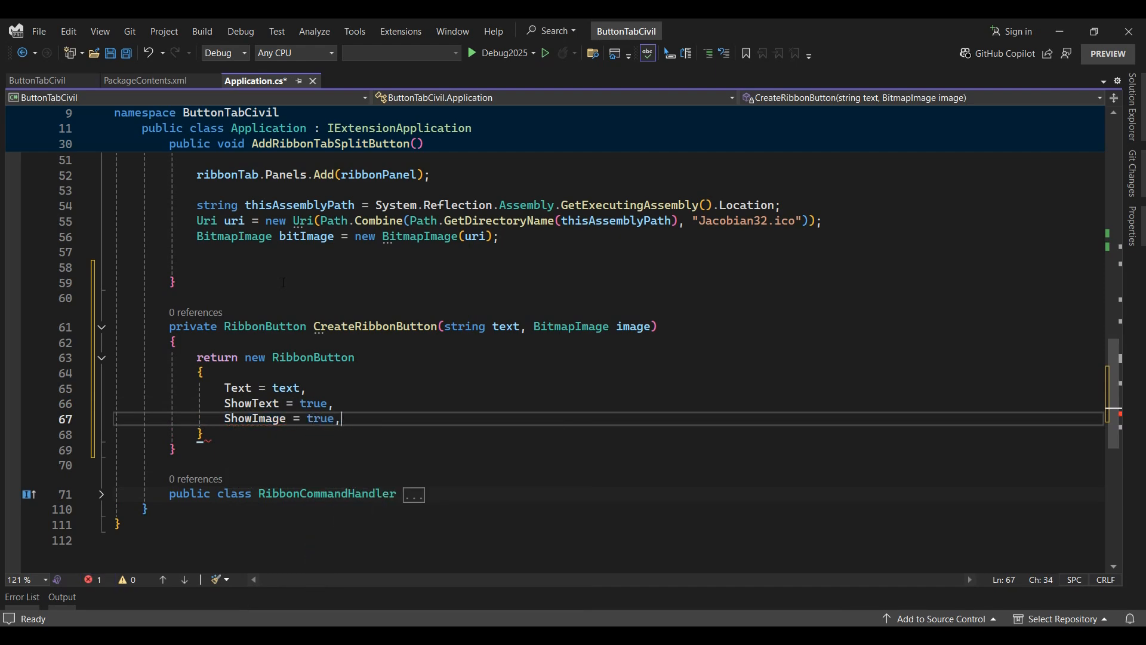
type("LargeImage = image,")
type("CommandHandler = new RibbonCommandHandler(")
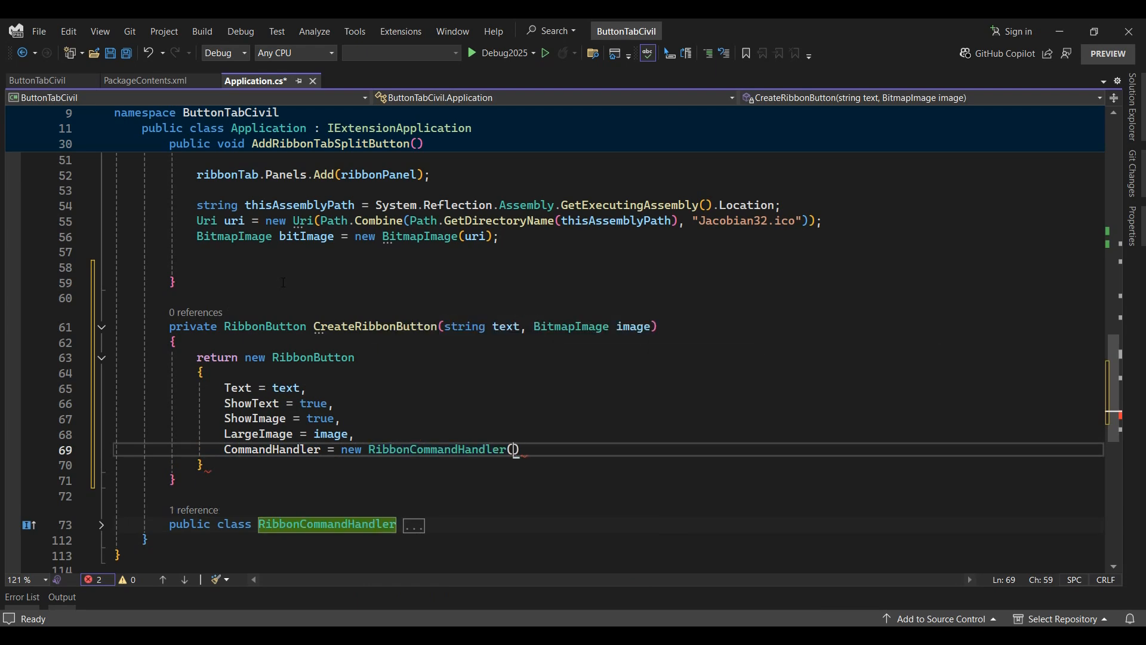
type(";")
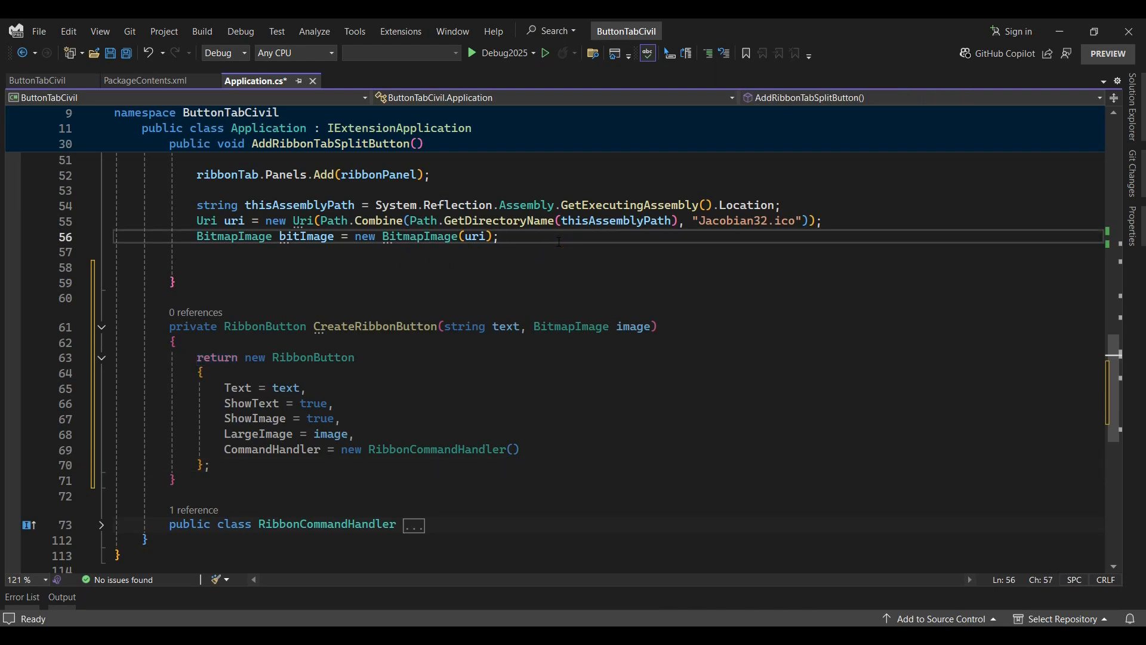
- Create mainButton with CreateRibbonButton for the 'Main Action' text
key("enter")
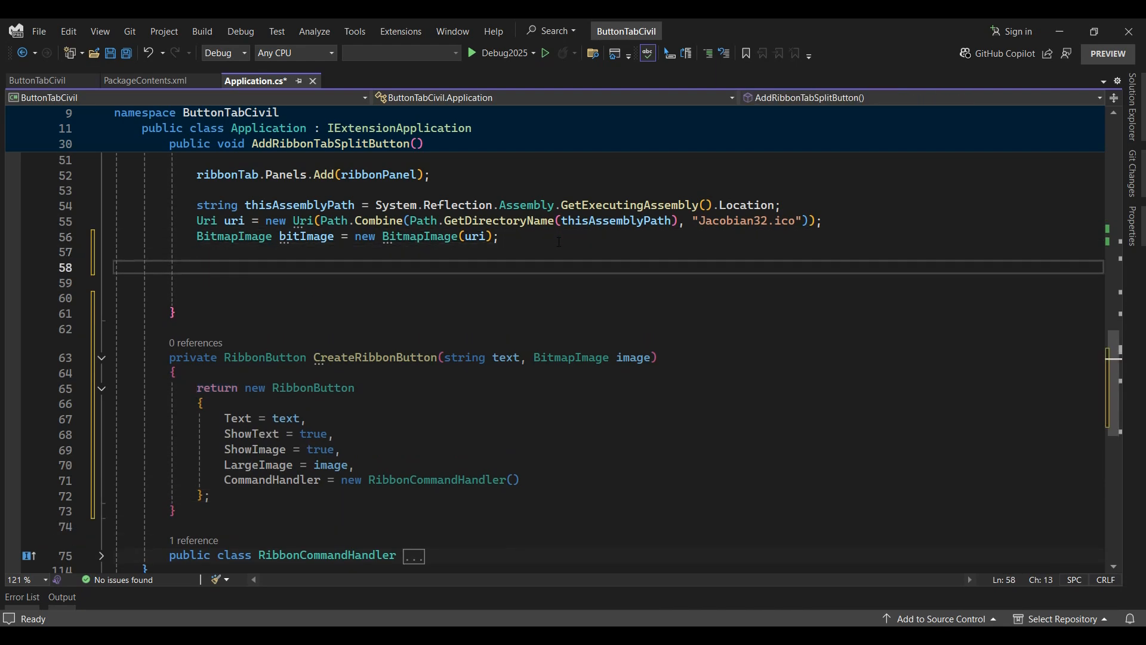
type("RibbonButton")
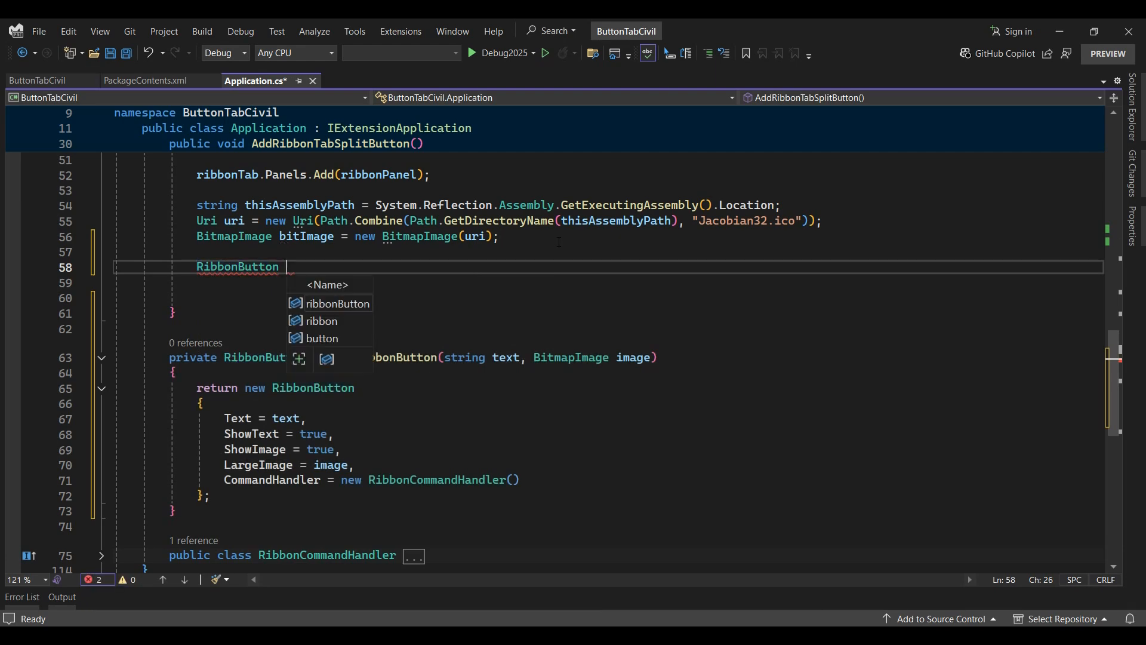
type("mainButton =")
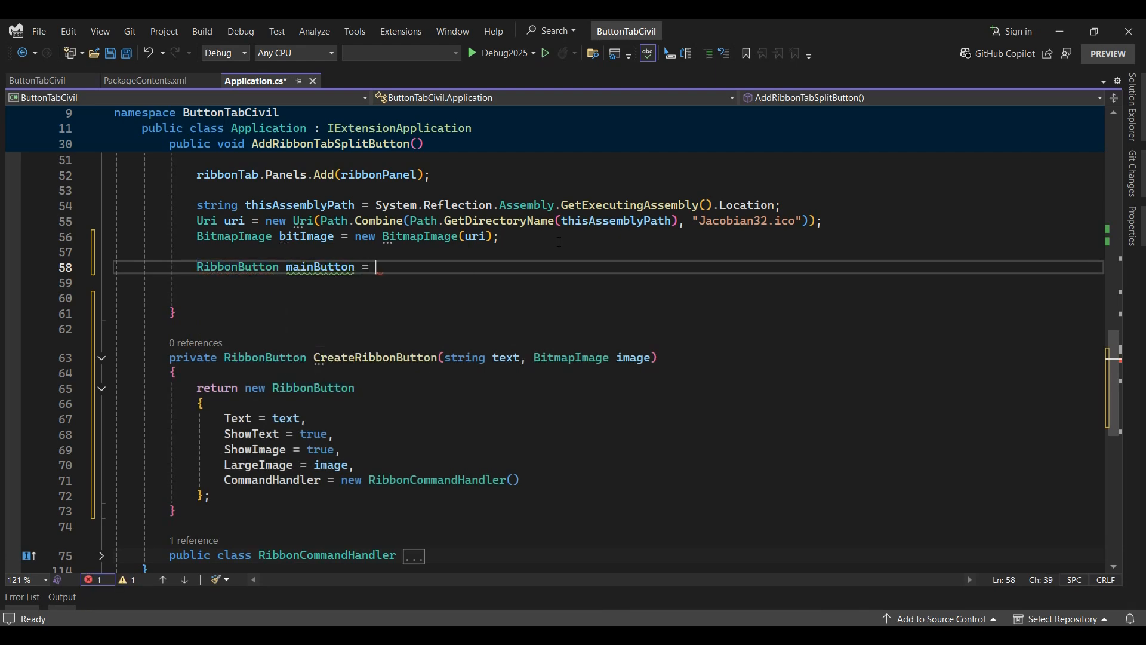
type("CreateRibbonButton()")
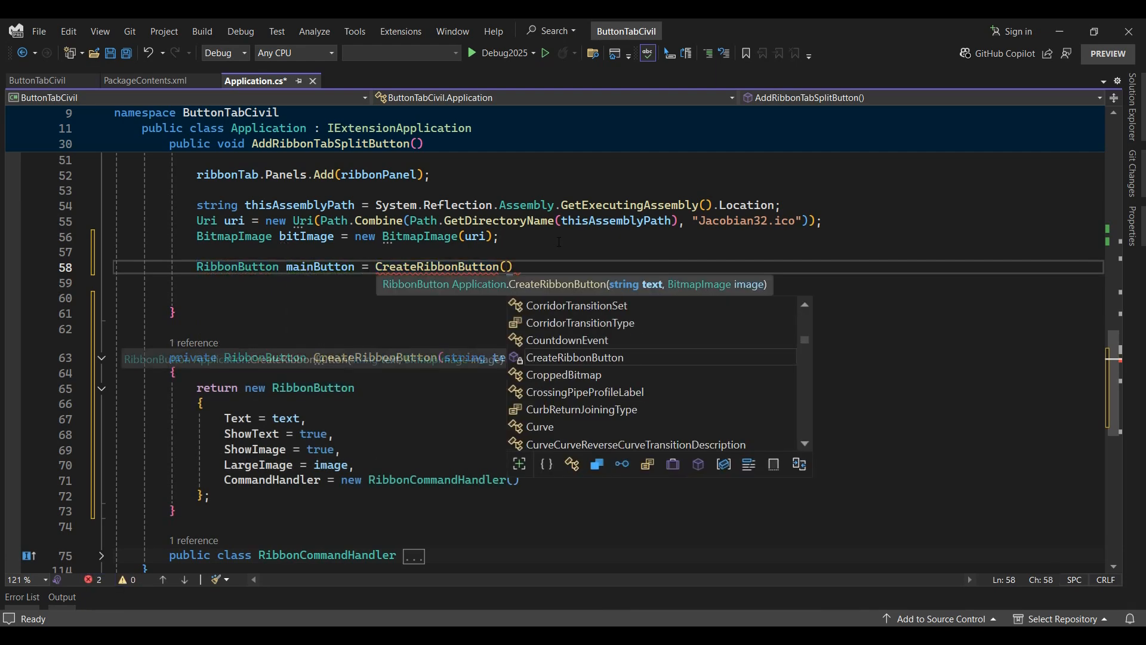
type("\"Main\"")
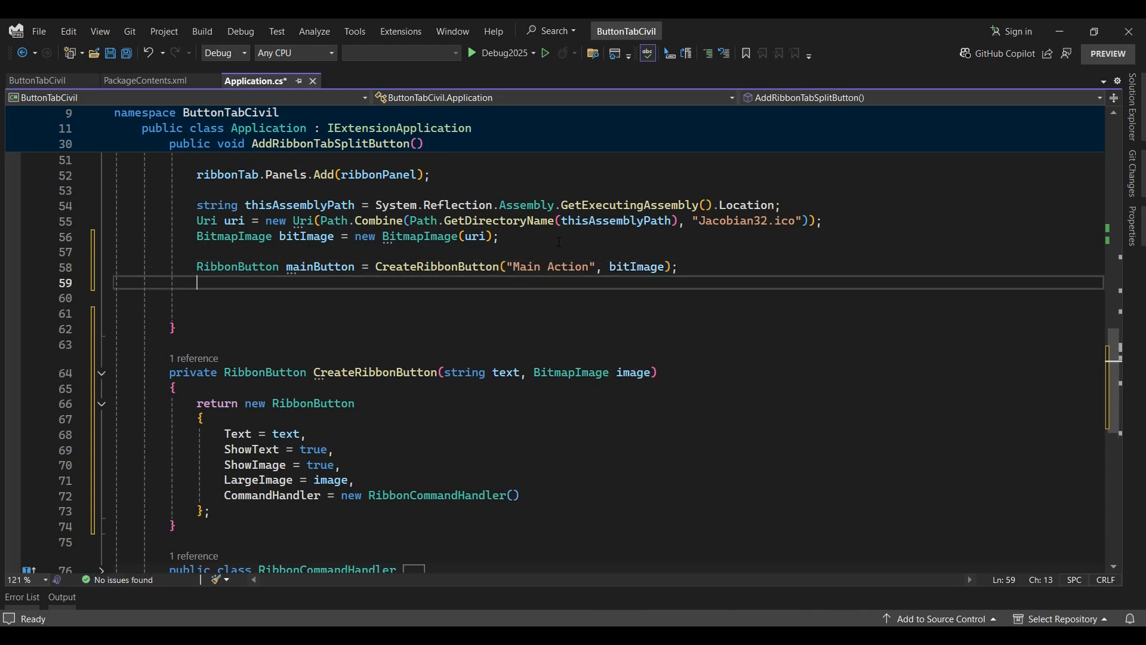
- Create subButtonA and subButtonB via CreateRibbonButton with 'Sub Action A'/'Sub Action B' and bitImage
type("RibbonButton su")
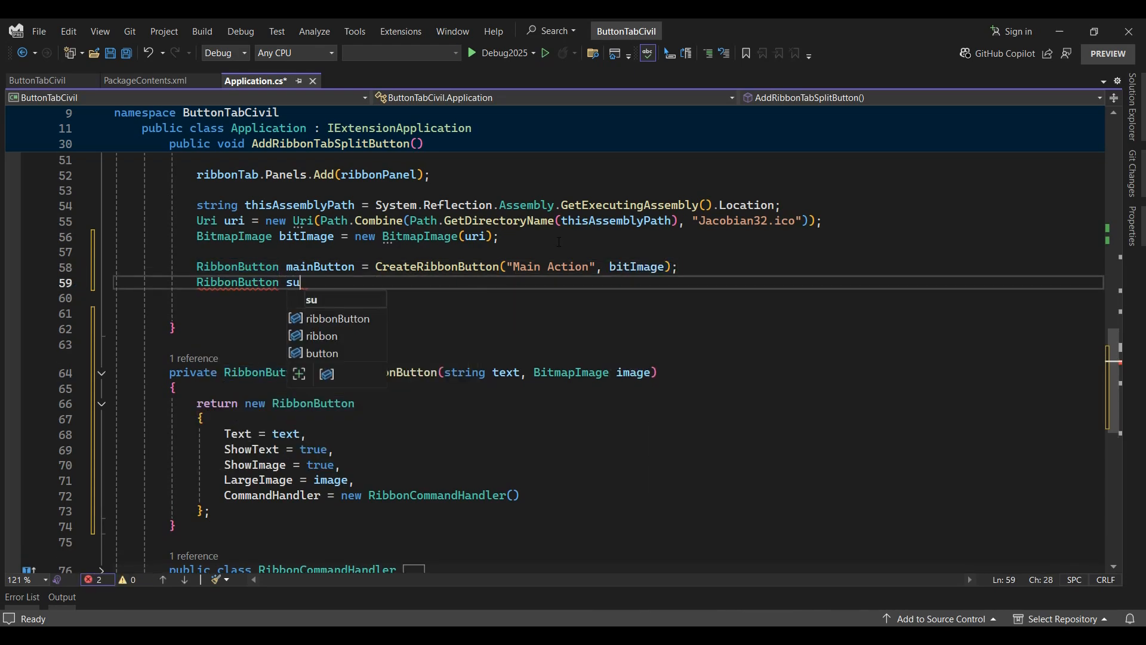
type("bButto")
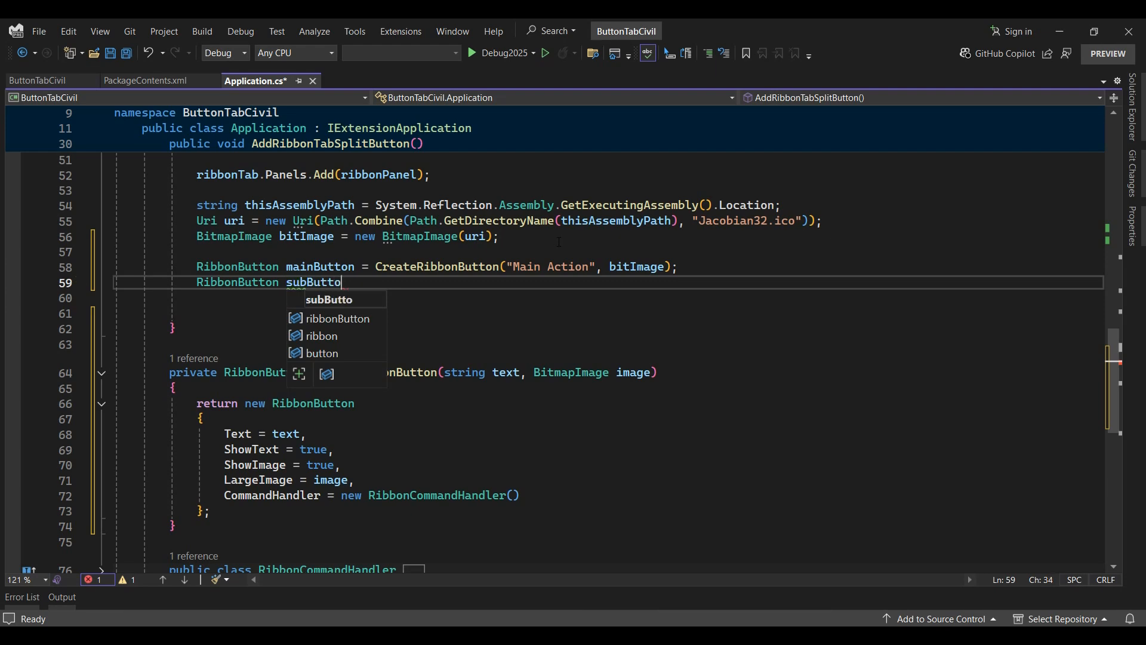
type("A = CreateRibbonButton(\"")
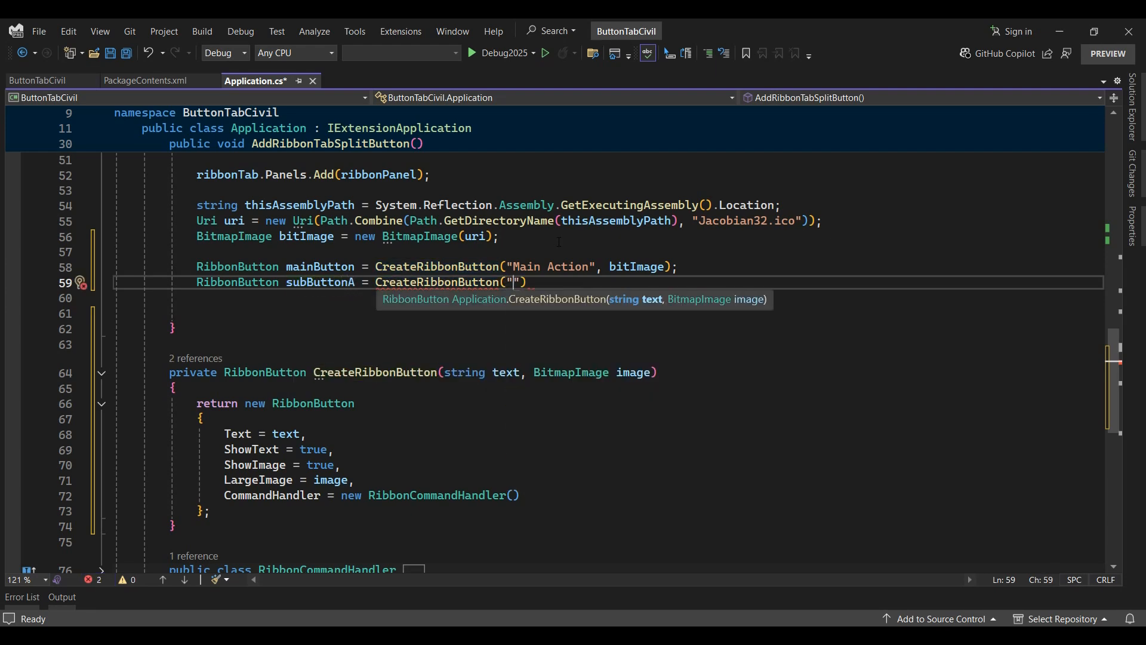
type("Sub Action A")
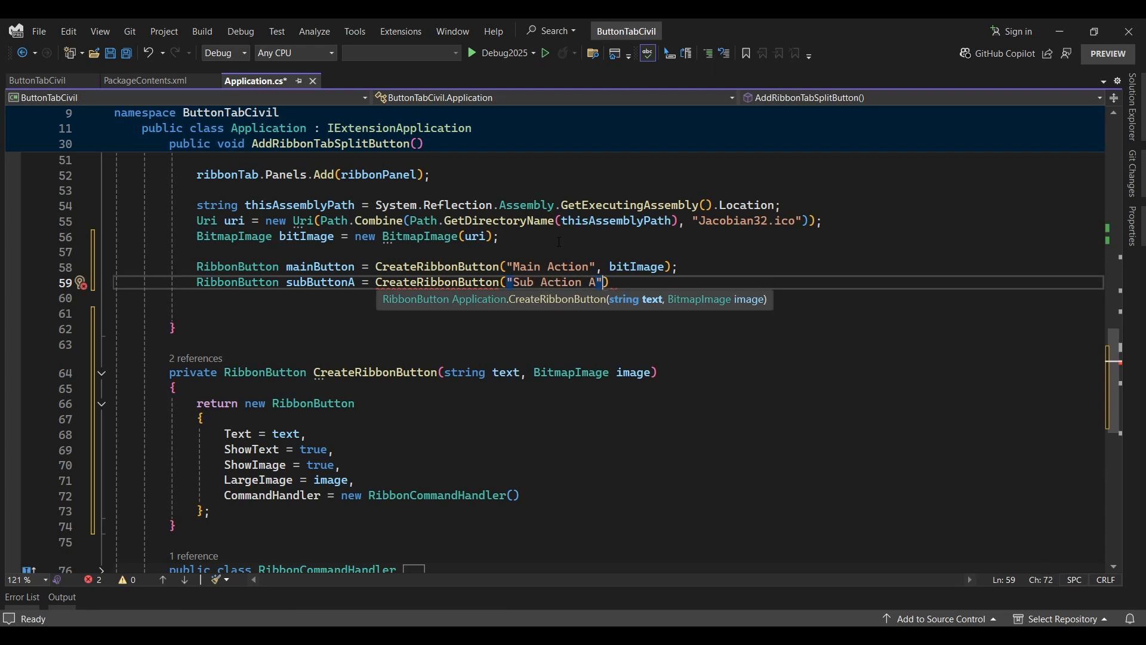
type(", bitImage")
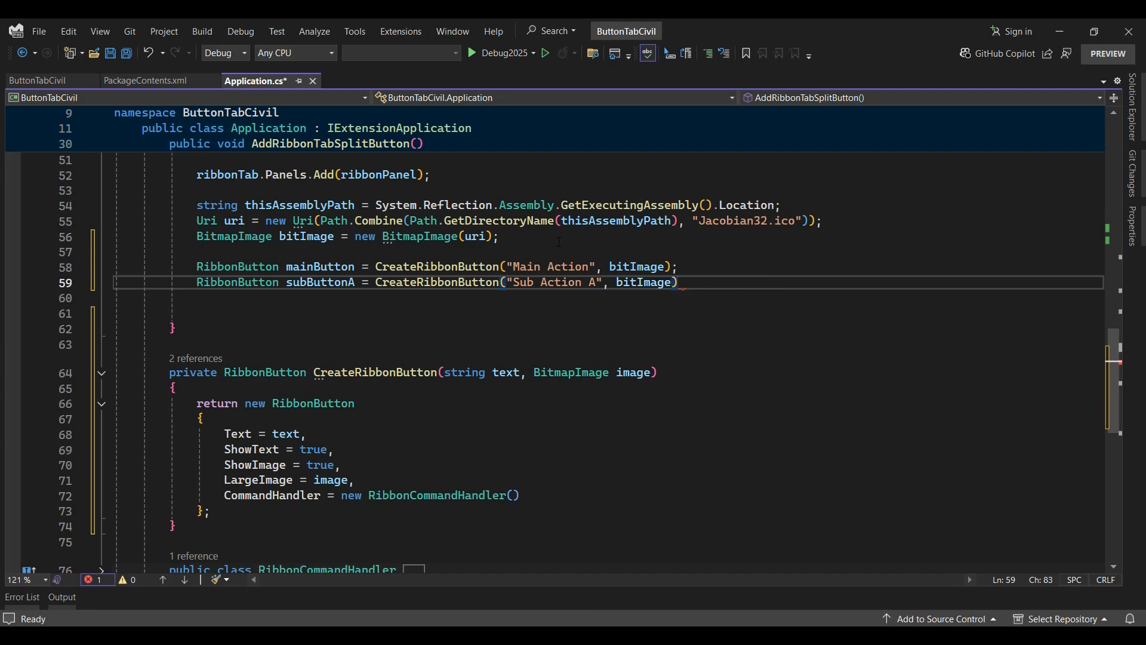
type("Ribb")
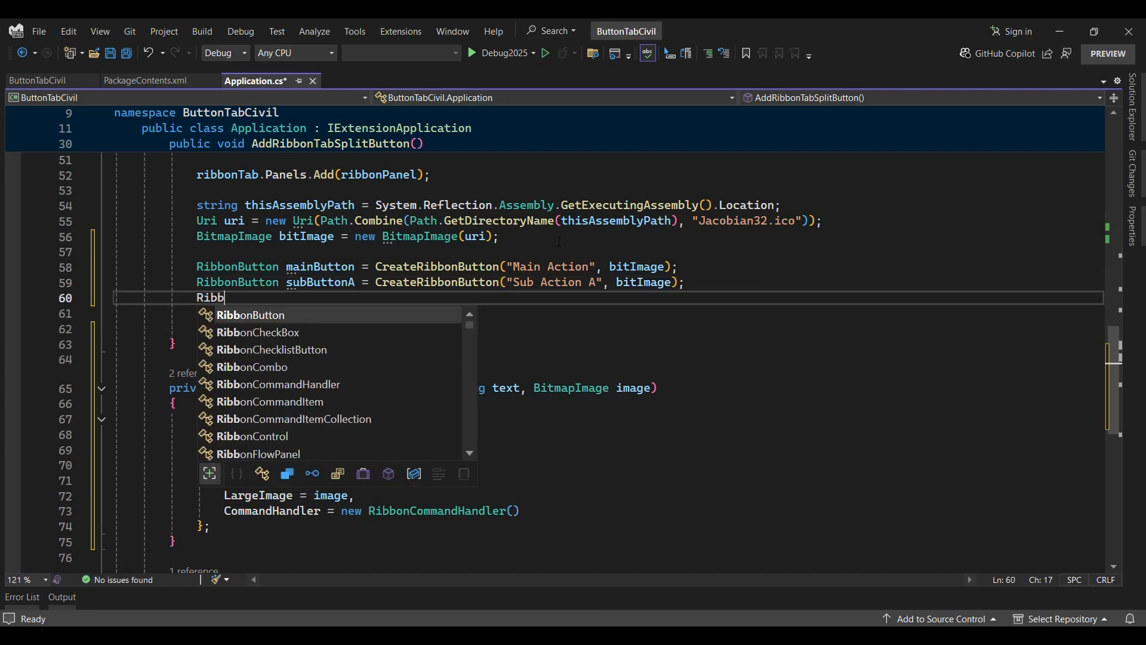
type("onButton subButtonB = CreateRibbonButton(\"Sub Action B\", bitImage);")
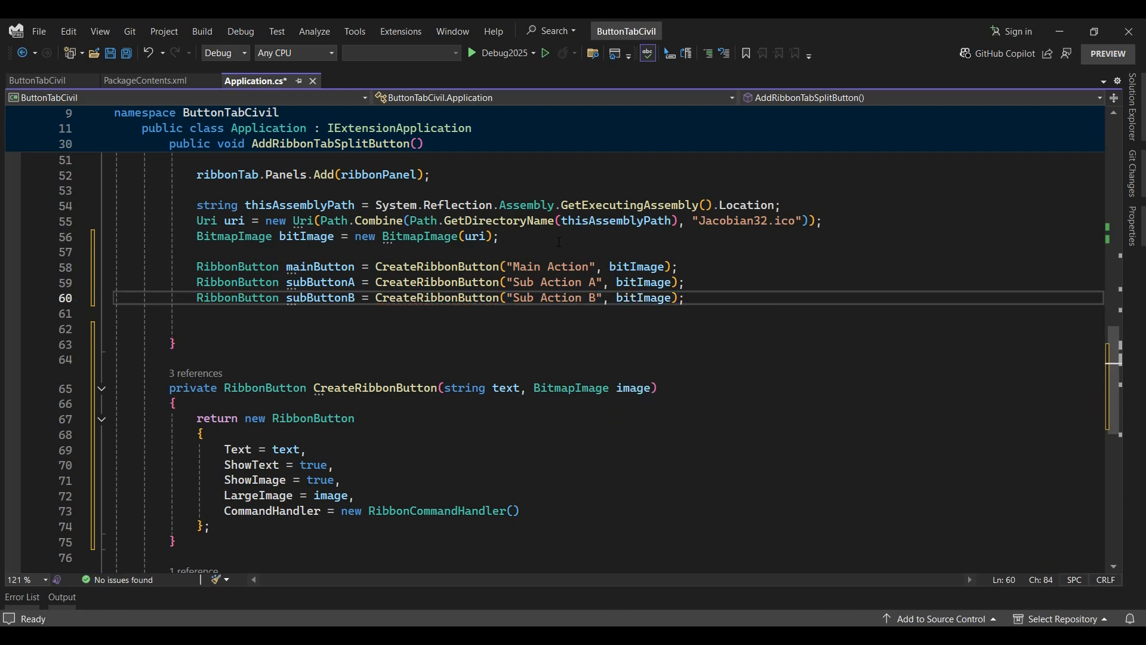
type("Ri")
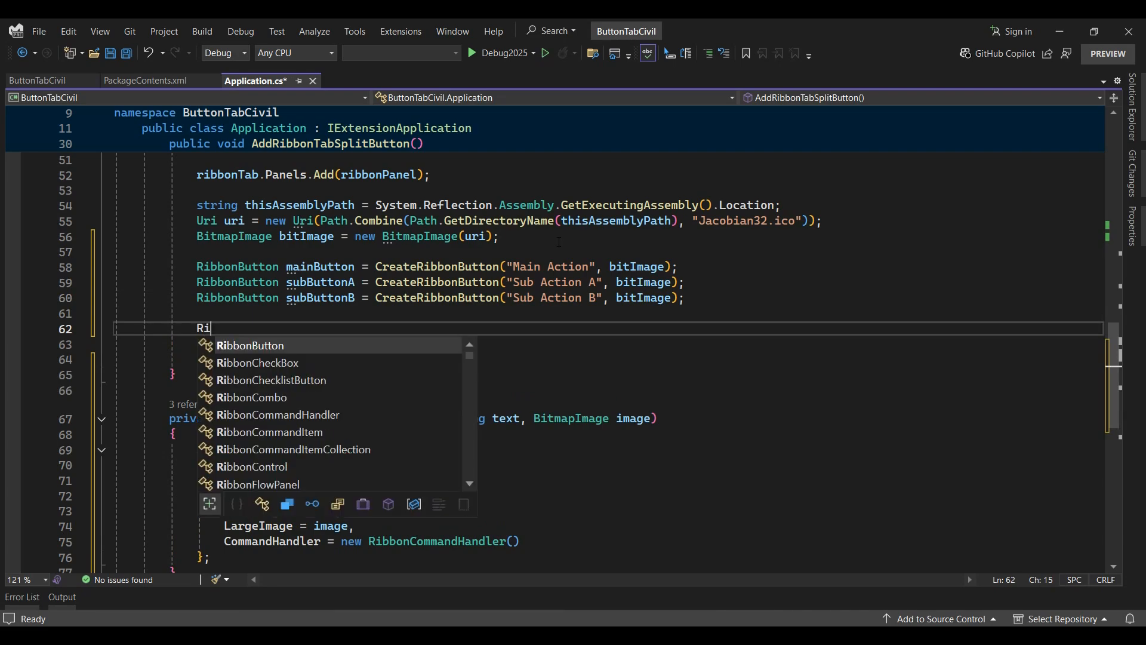
- Declare splitButton as a Large RibbonSplitButton with ShowText, ShowImage and a RibbonCommandHandler
type("bbonsplitButton splitB")
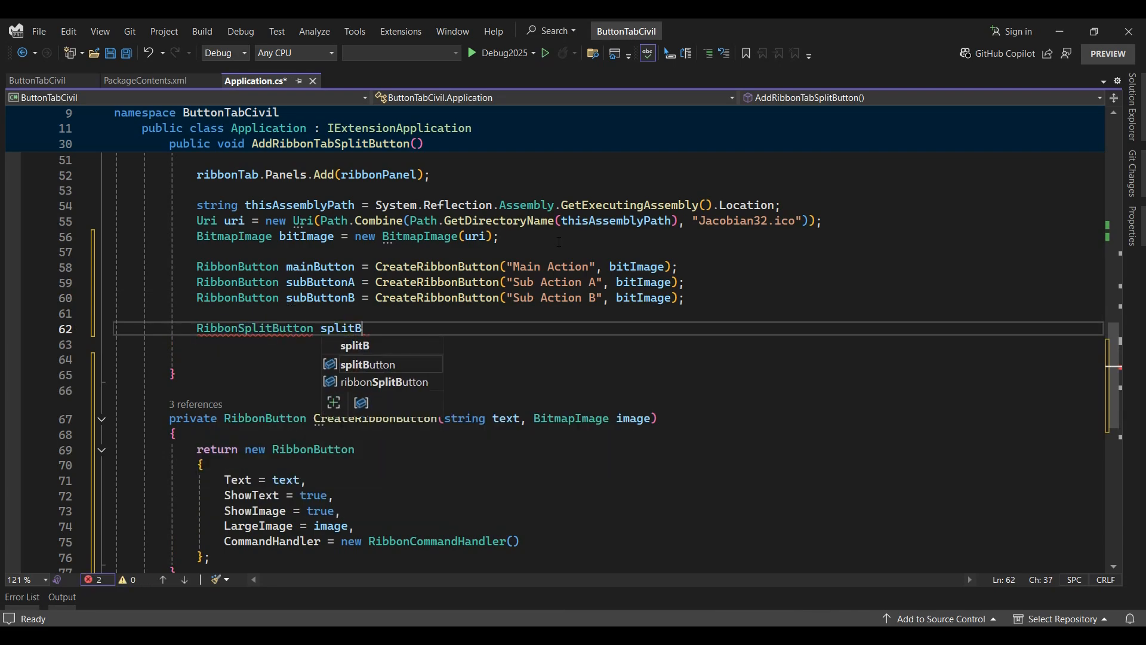
type("utton = new RibbonSplitButton")
left_click(609, 345)
type("{")
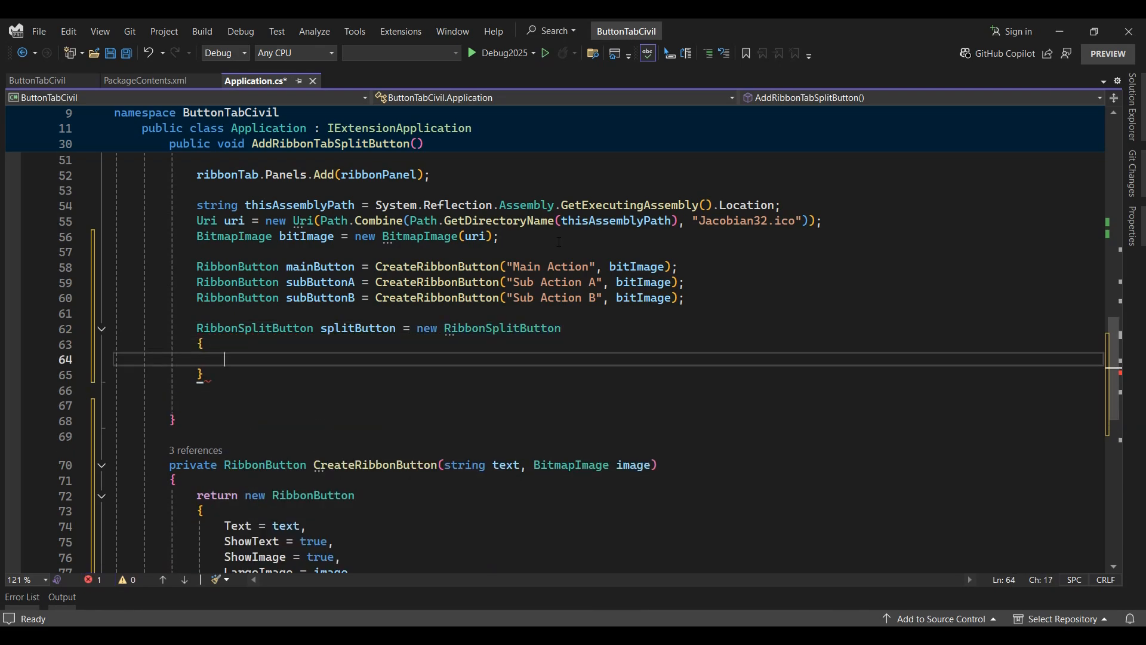
type("sho")
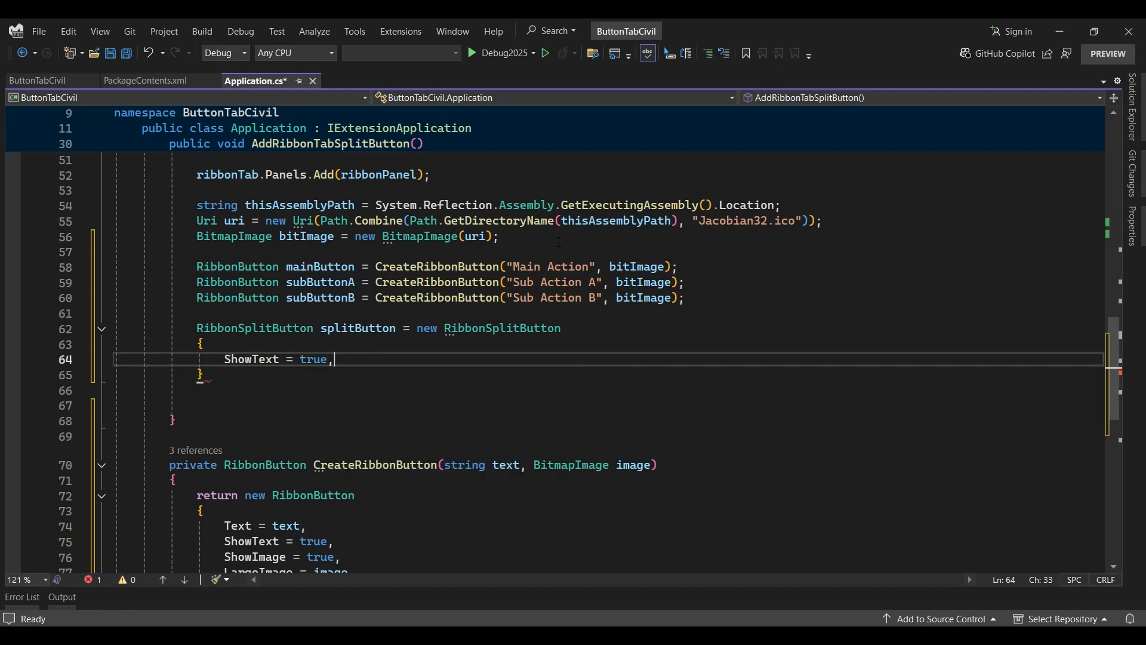
type("ShowImage =")
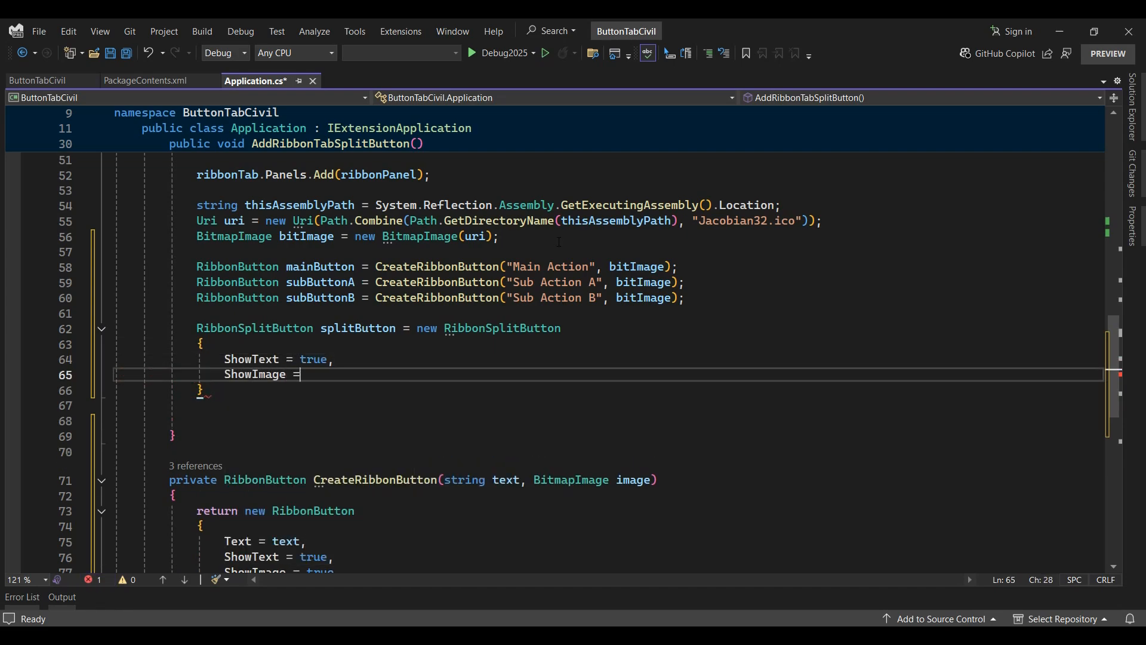
type("true,")
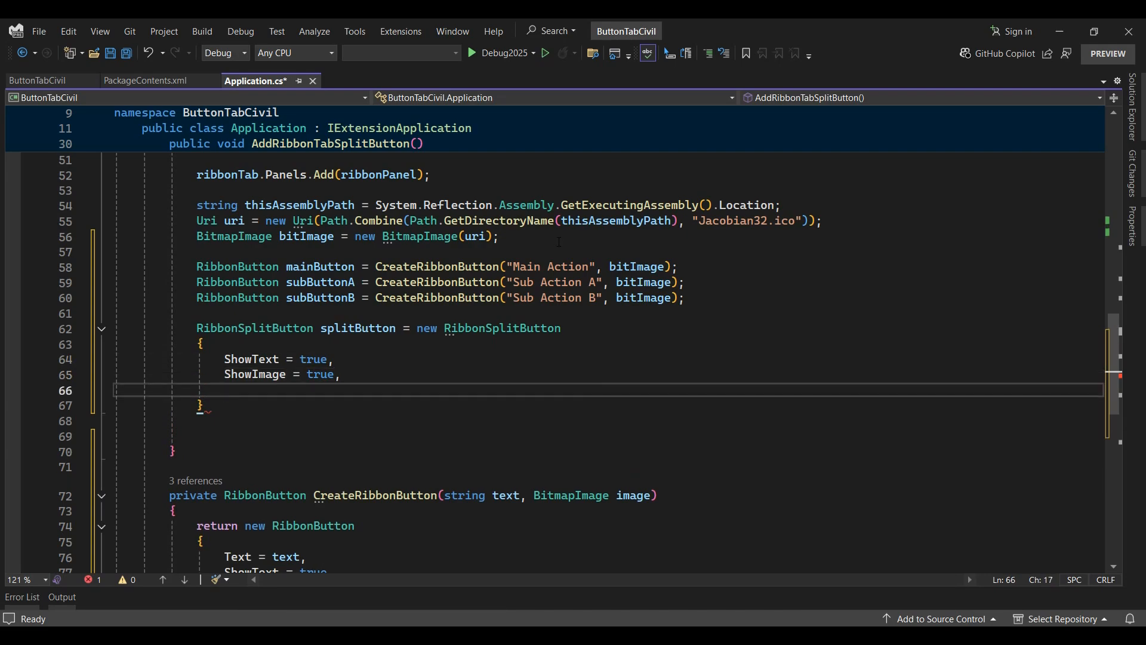
type("Size =")
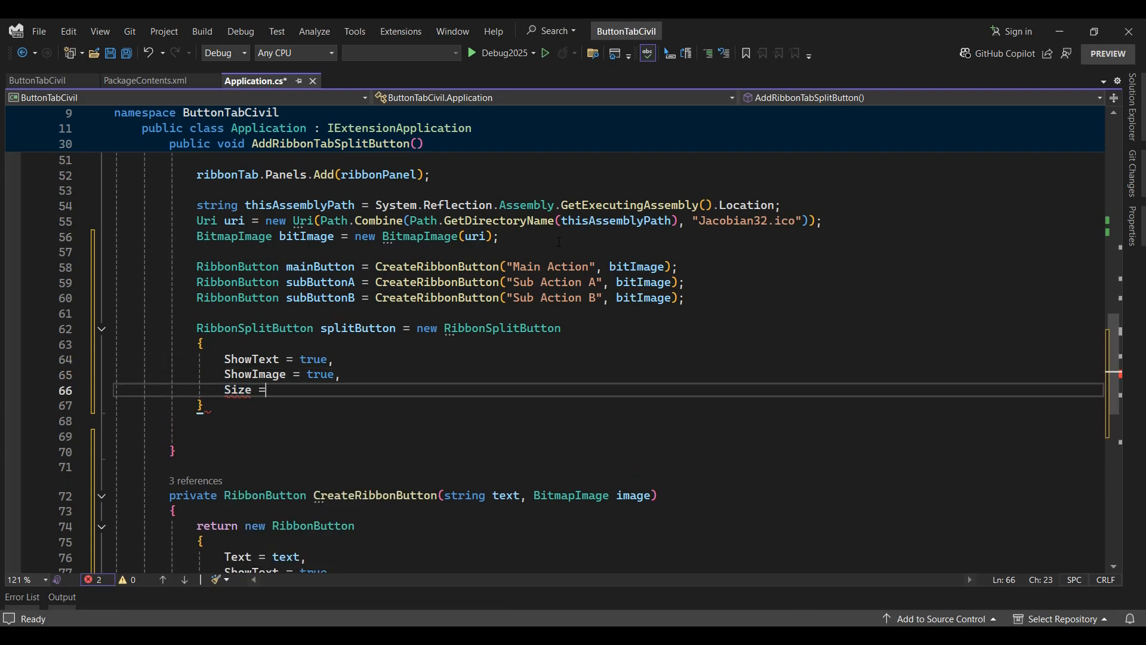
type("RibbonItemSize.Large,")
type("CommandHandler =")
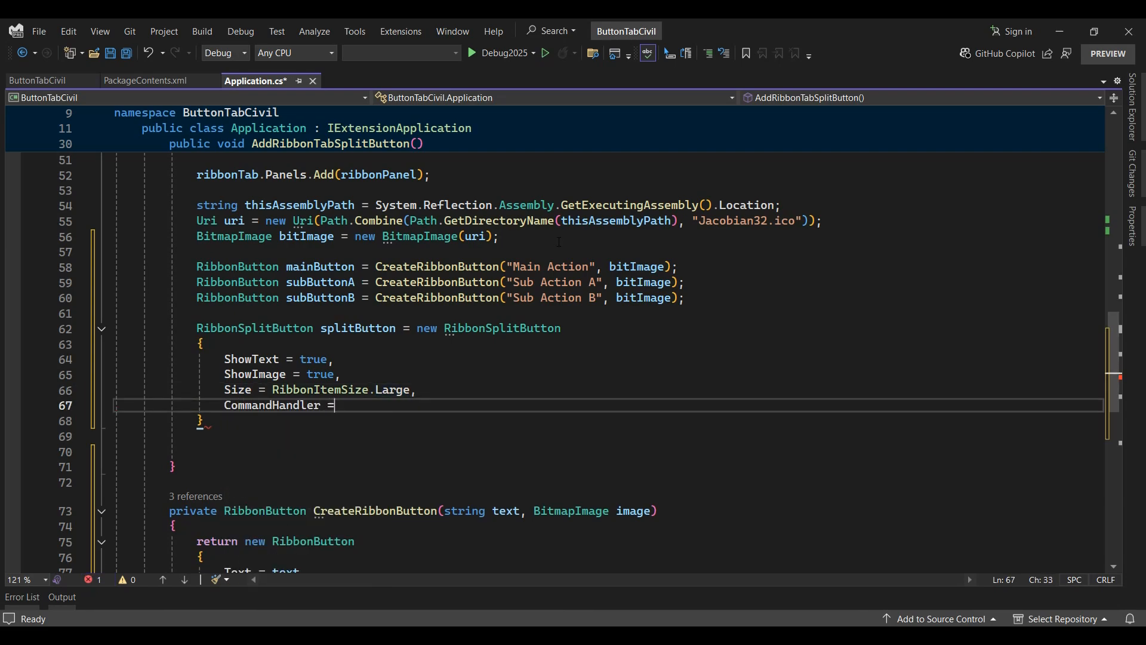
type("new ribbonc")
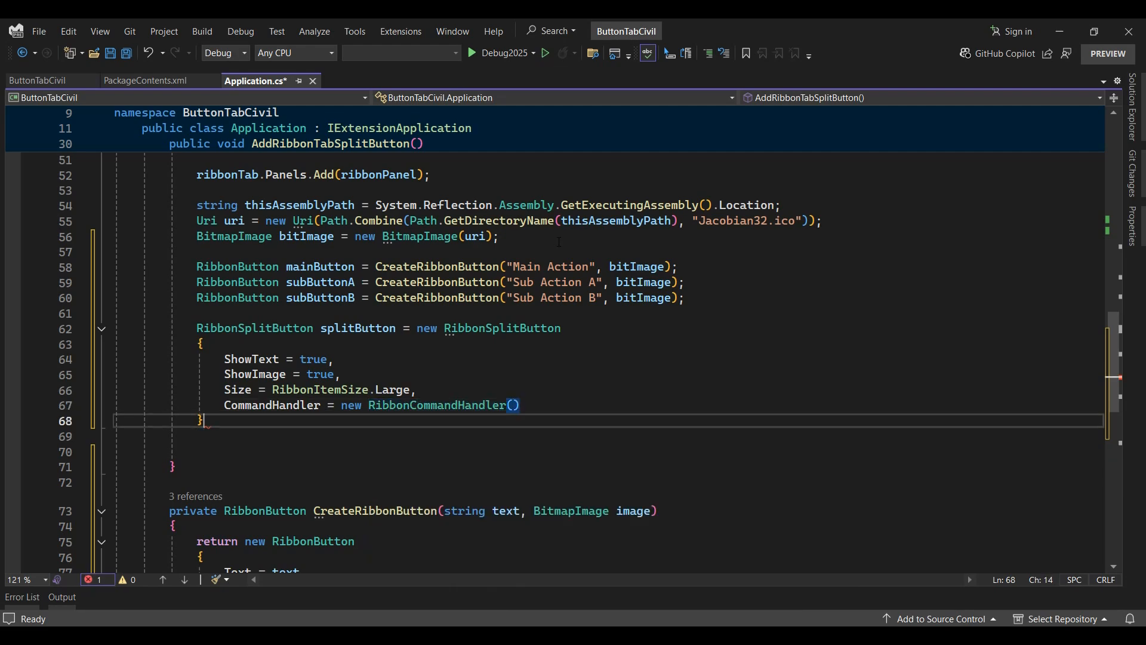
type(";")
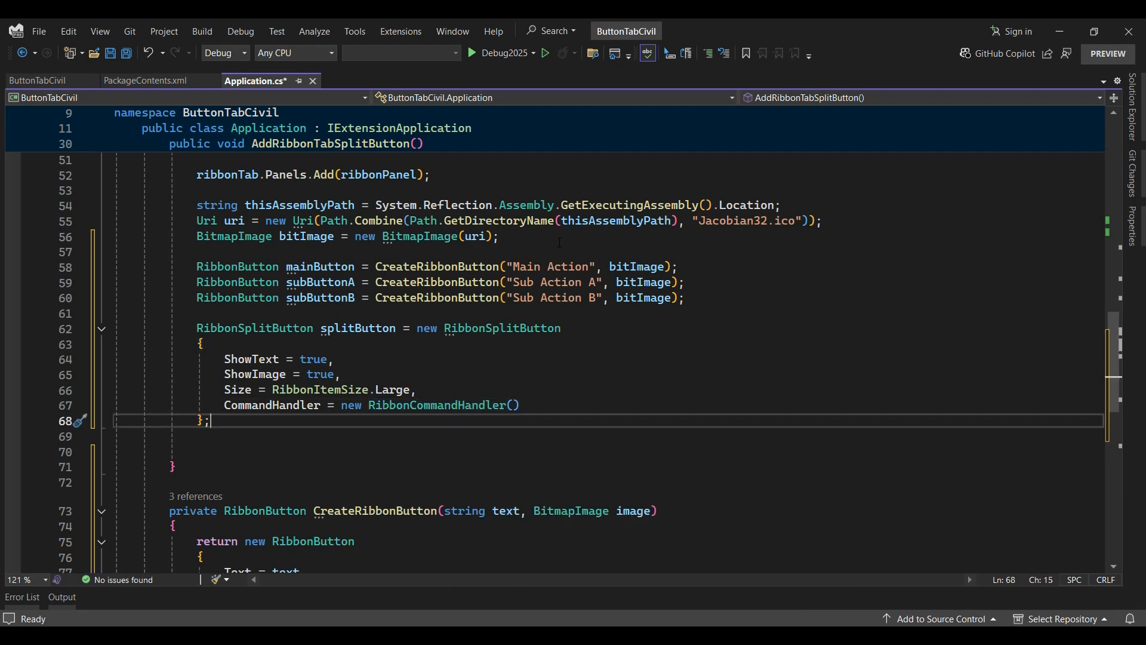
- Add mainButton, subButtonA and subButtonB to splitButton.Items
type("splitButton.")
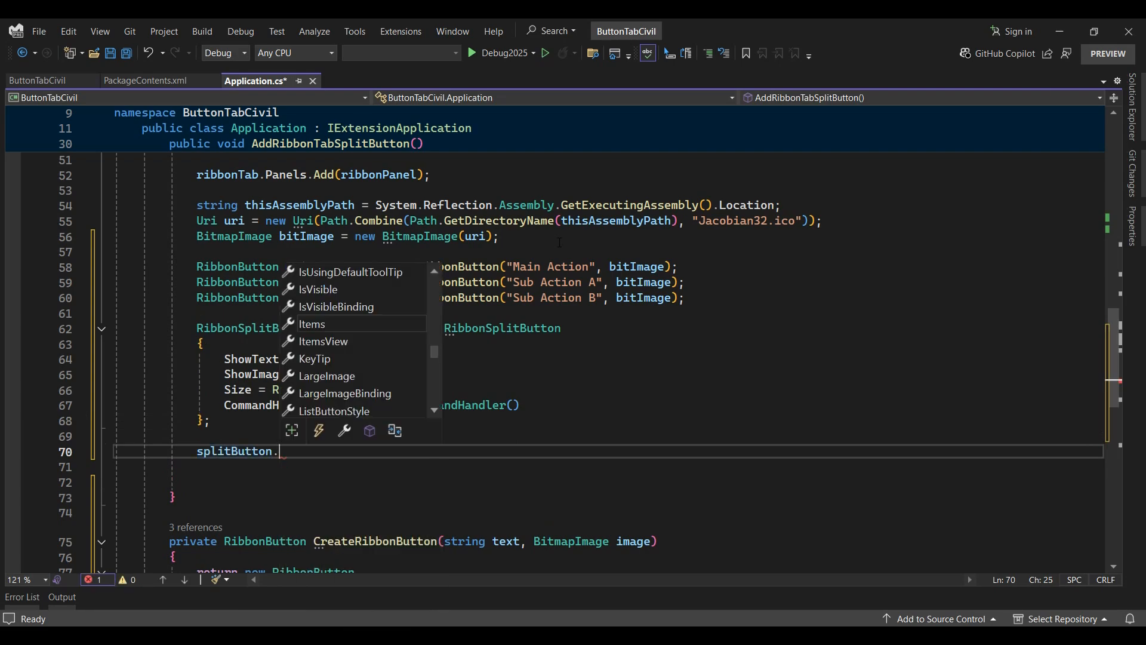
type("Items.Add()")
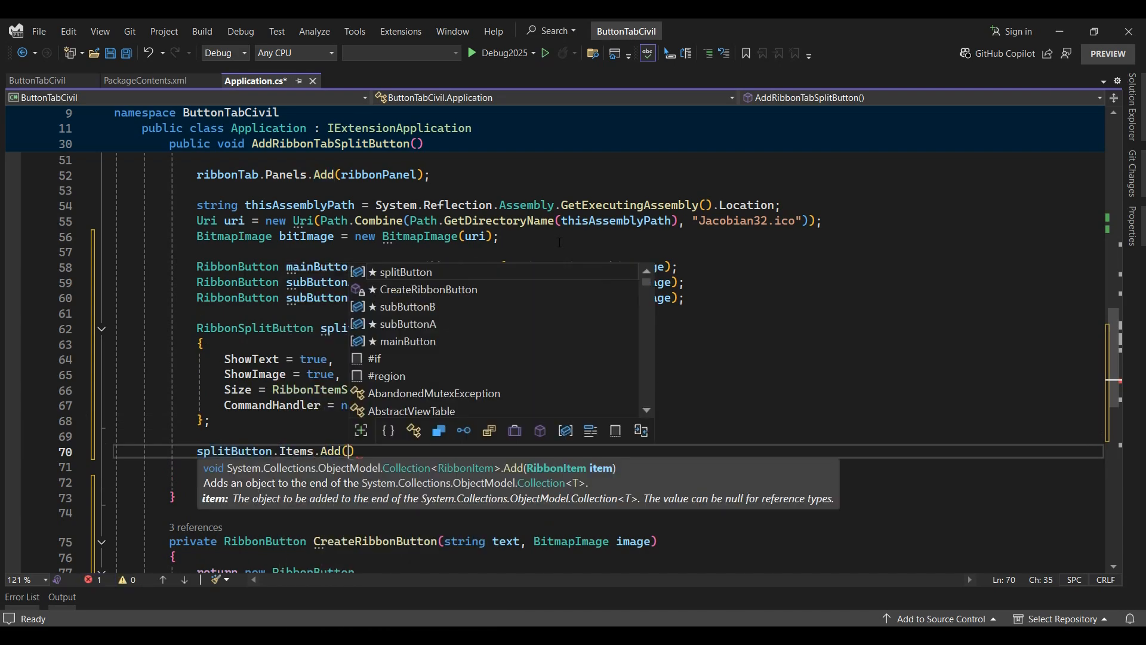
type("mainButton")
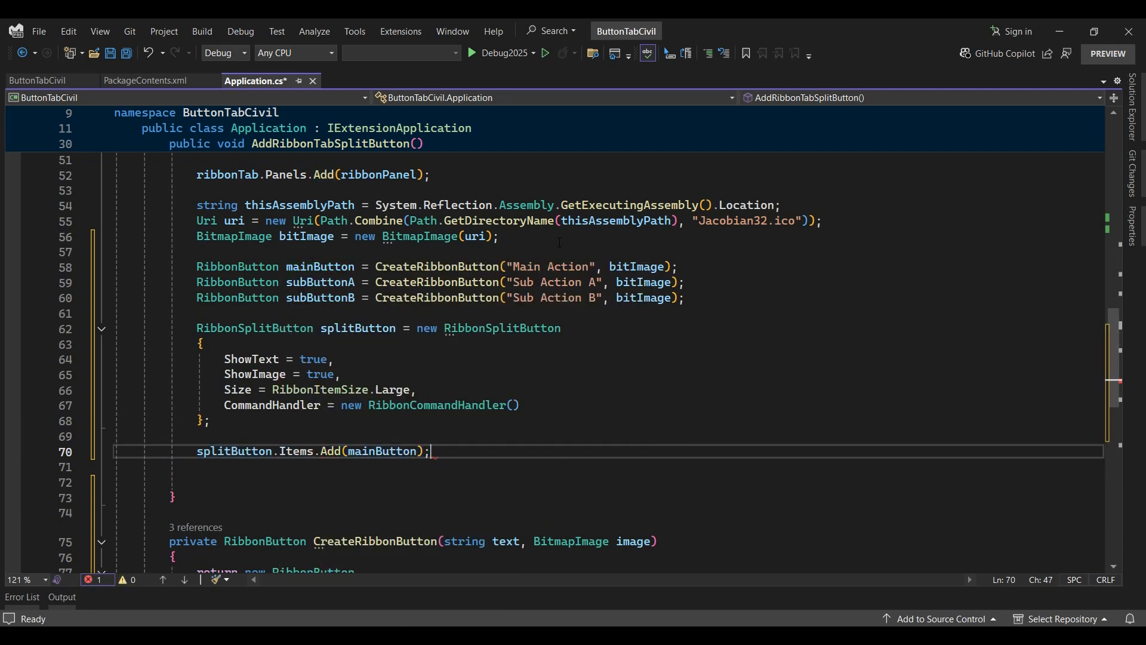
type("splitButton.")
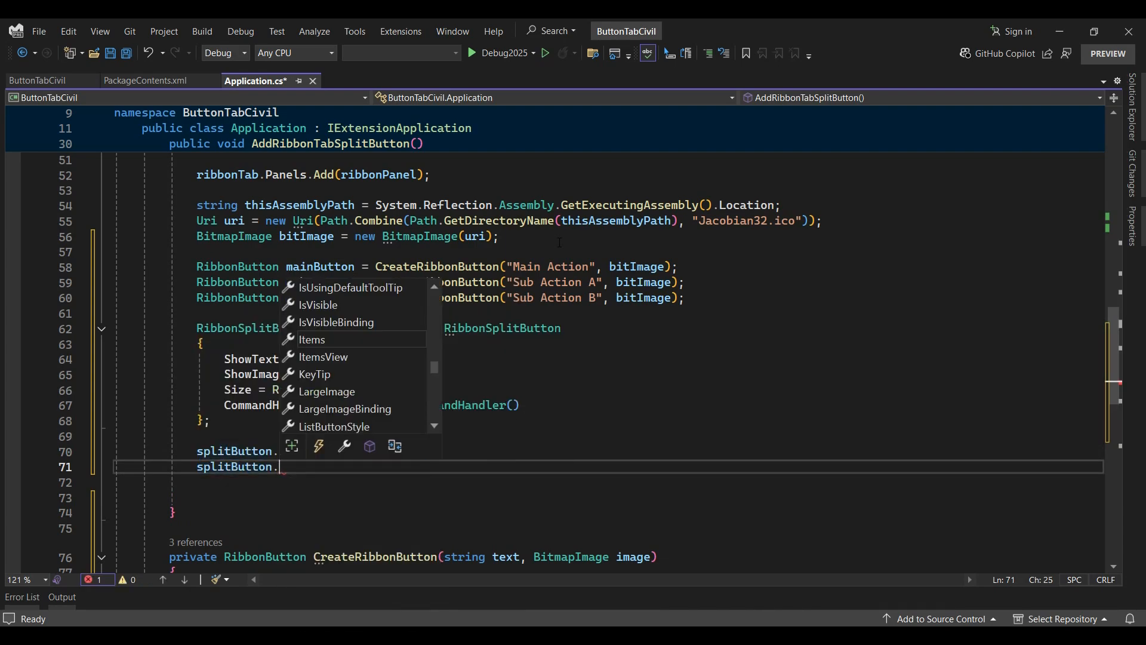
type("Items.Add(")
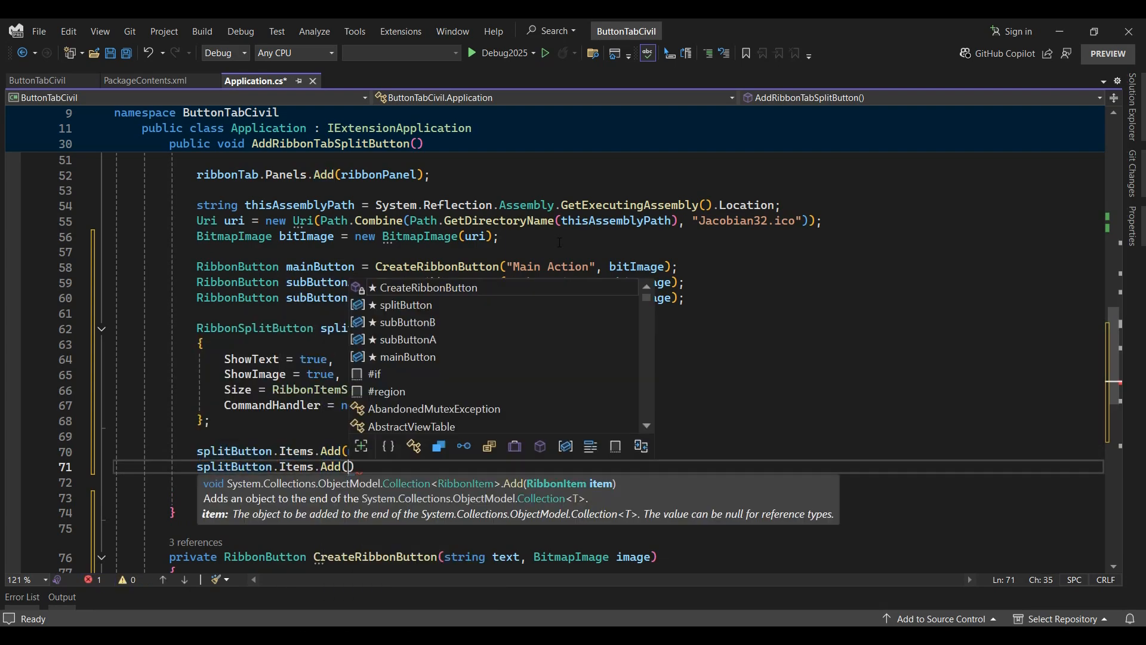
type("subButtonA")
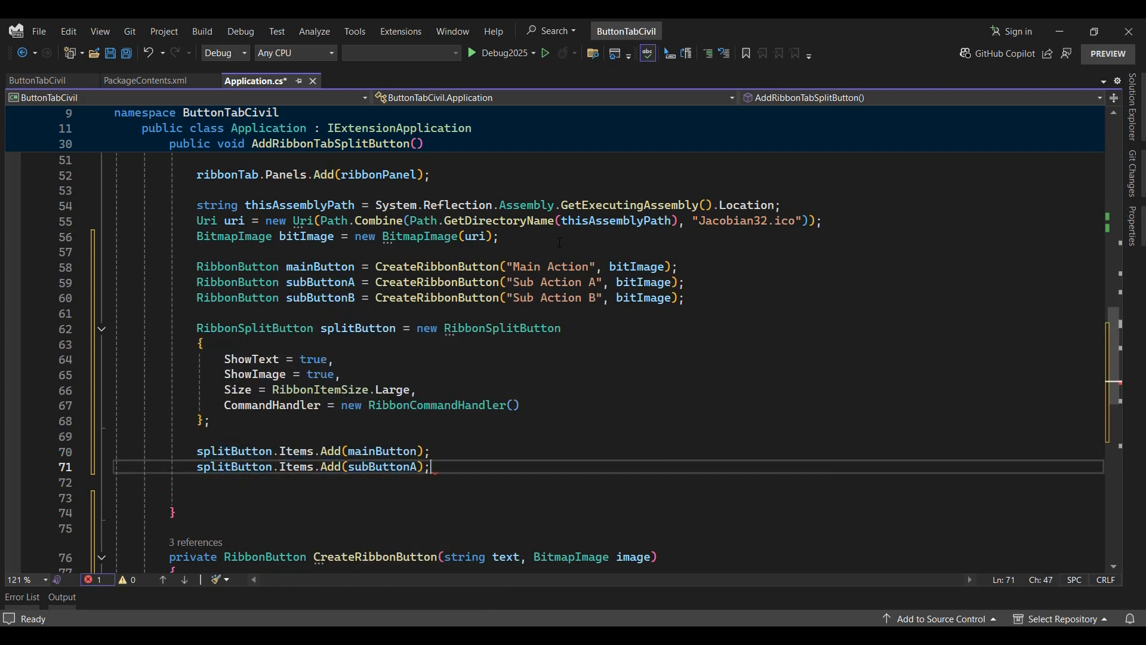
type("splitButton.Items.Add(")
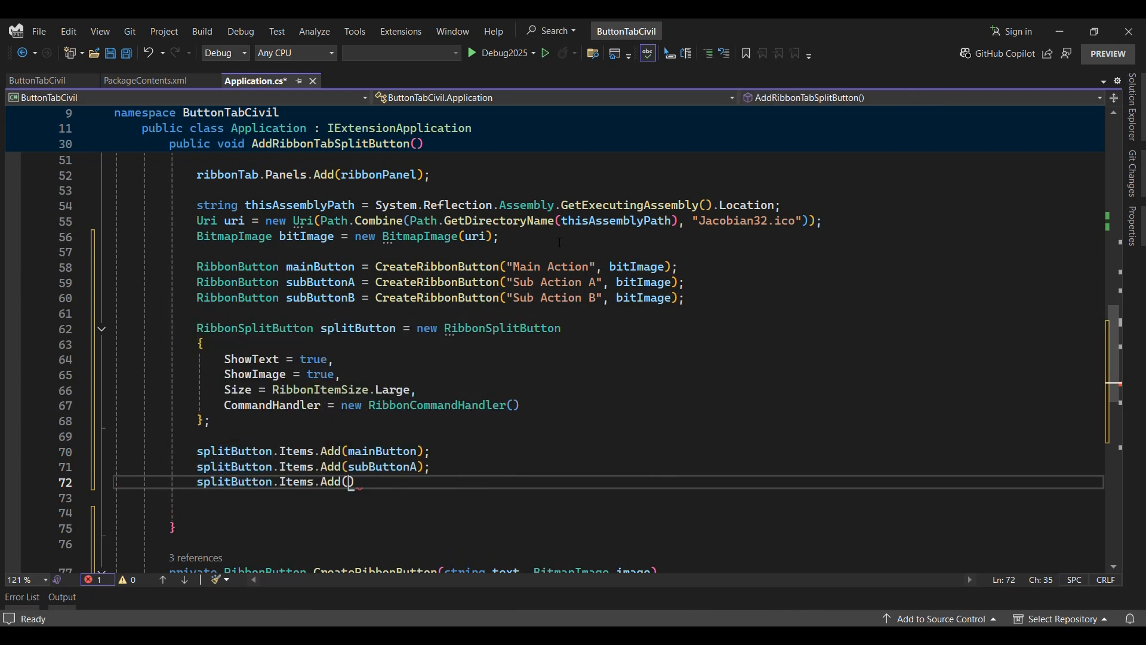
type("subButtonB")
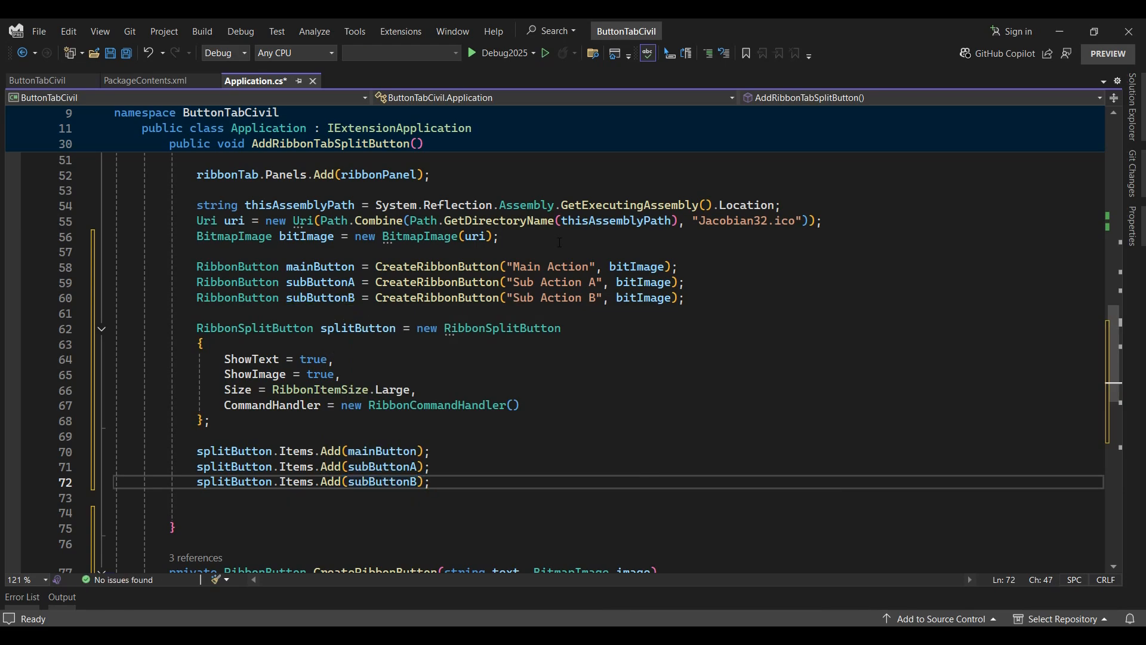
- Add splitButton to panelSource.Items and save Application.cs
type("panelSource")
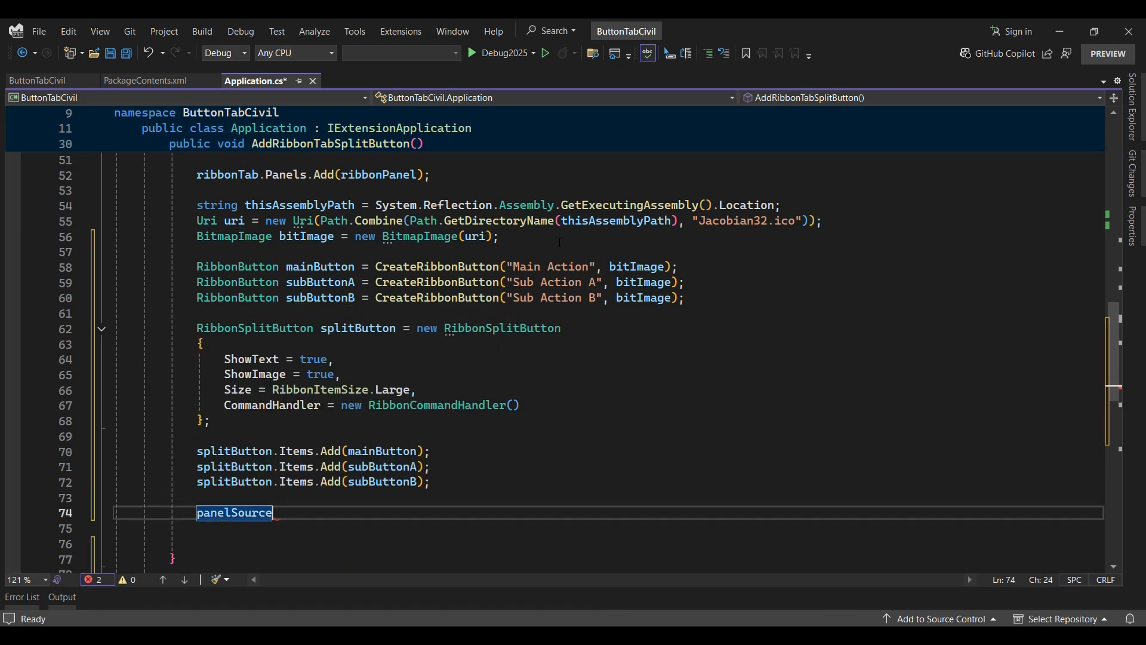
type(".Items.Add")
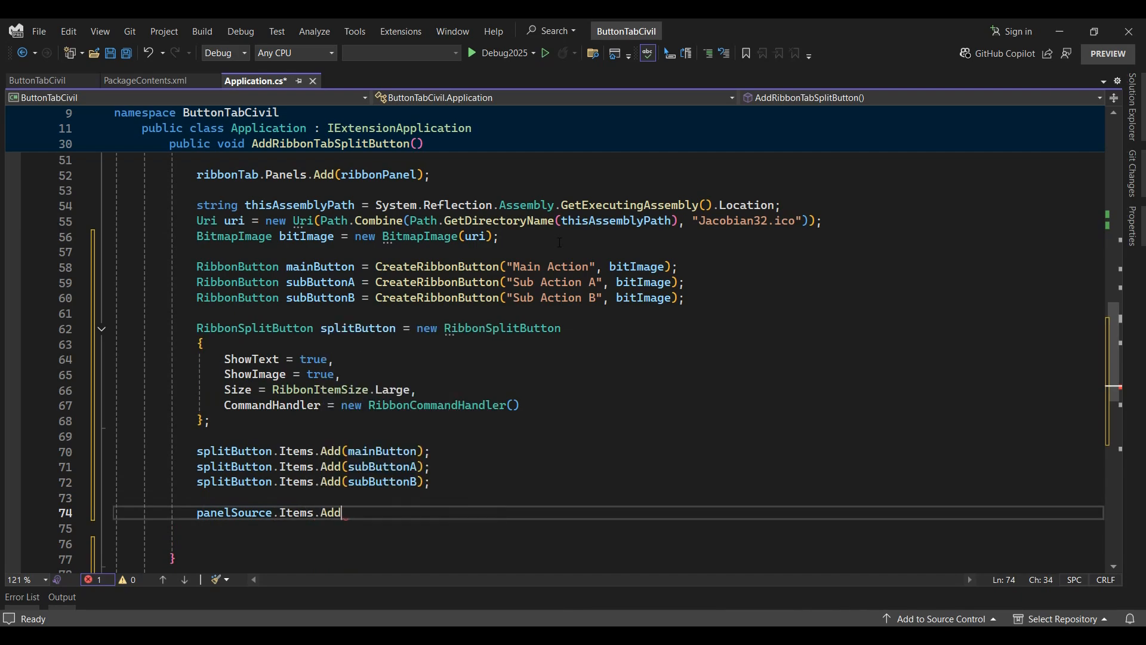
type("(splitButton);")
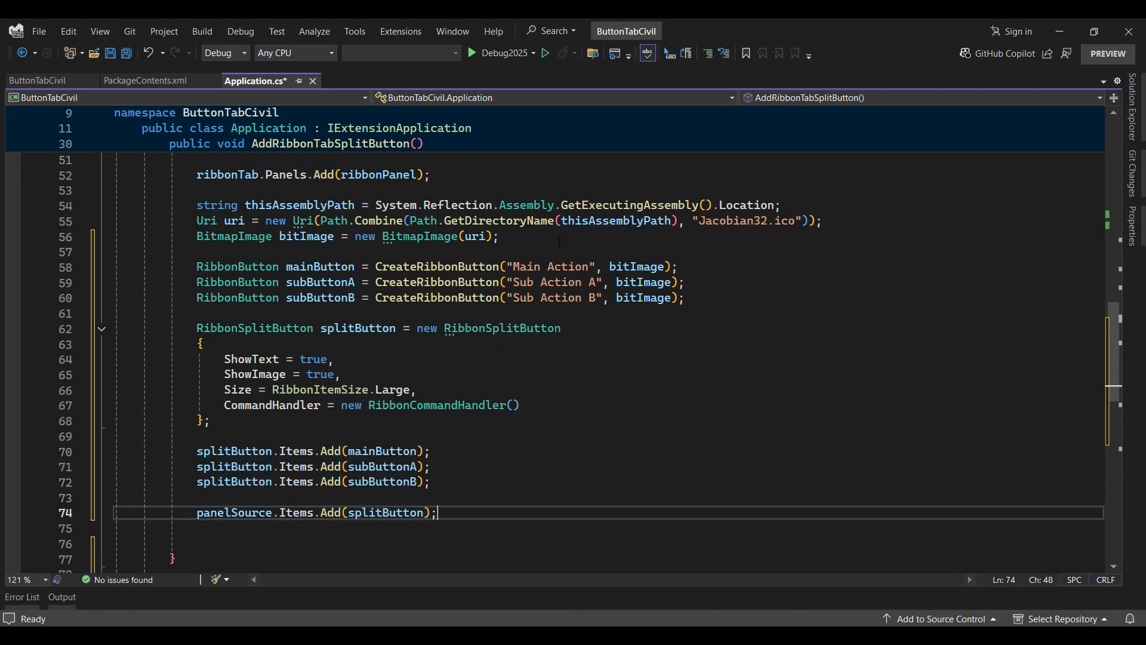
key("ctrl+s")
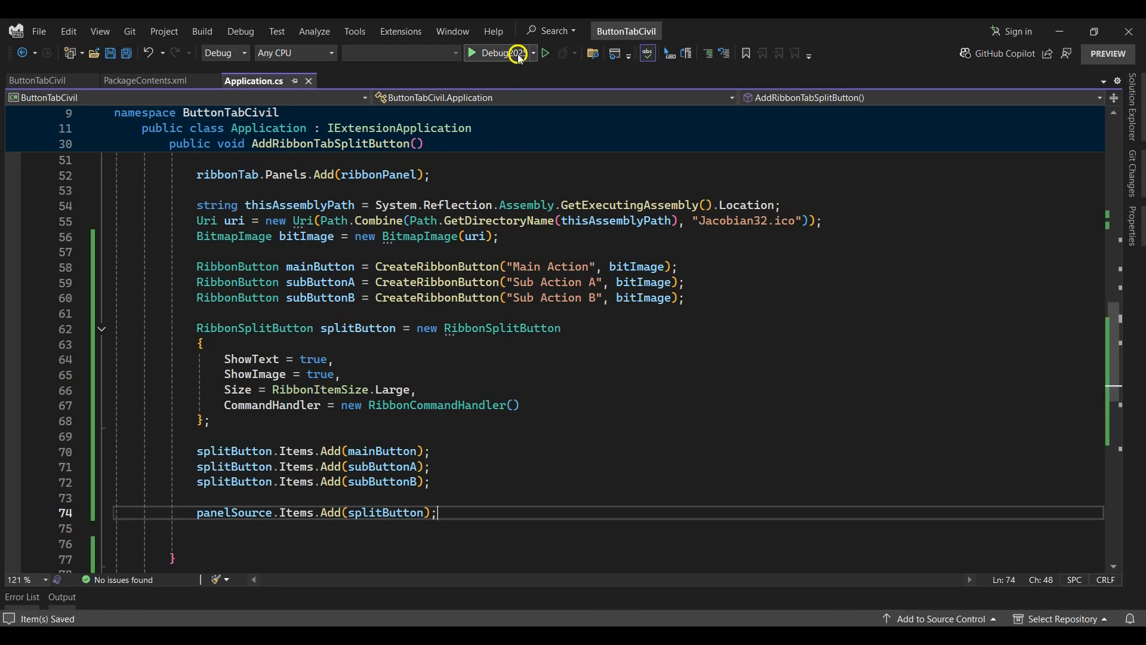
- Launch Civil 3D via Debug2025 and always allow the unsigned plugin to load
left_click(491, 53)
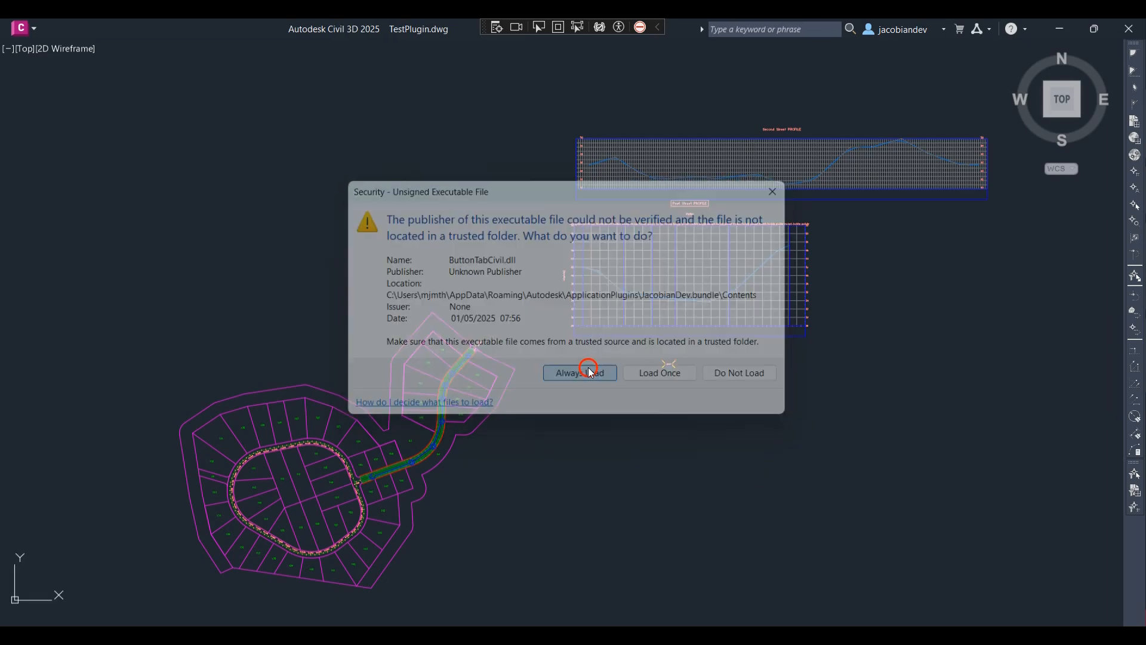
left_click(579, 372)
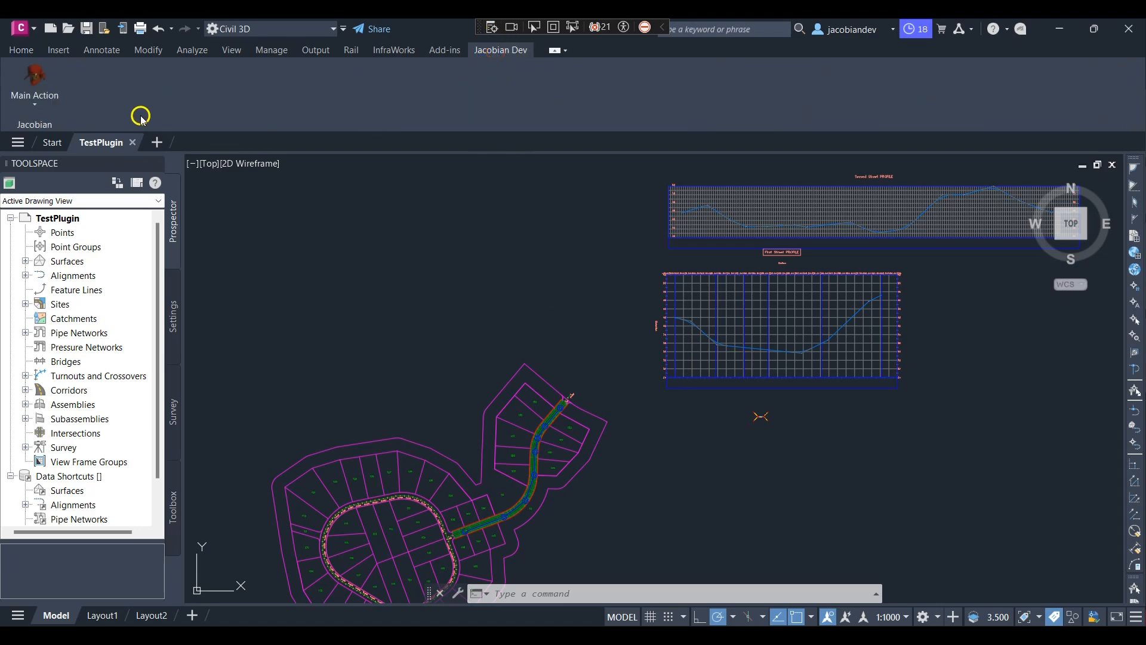
- Open the Main Action split button's dropdown showing Sub Action A and Sub Action B
left_click(34, 84)
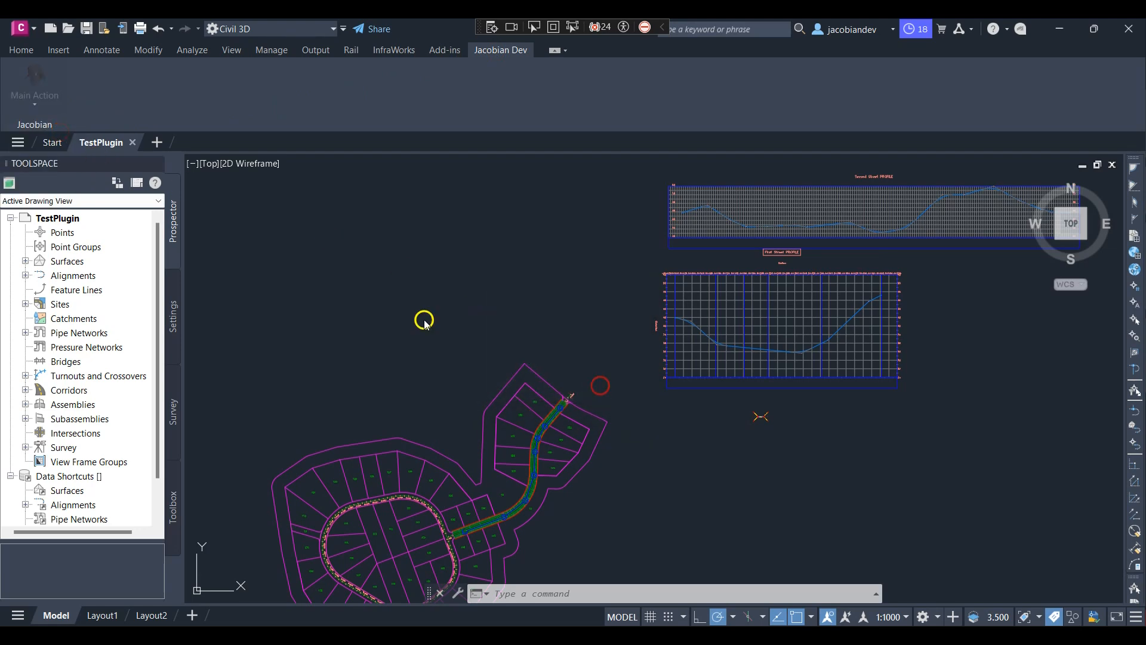
left_click(33, 84)
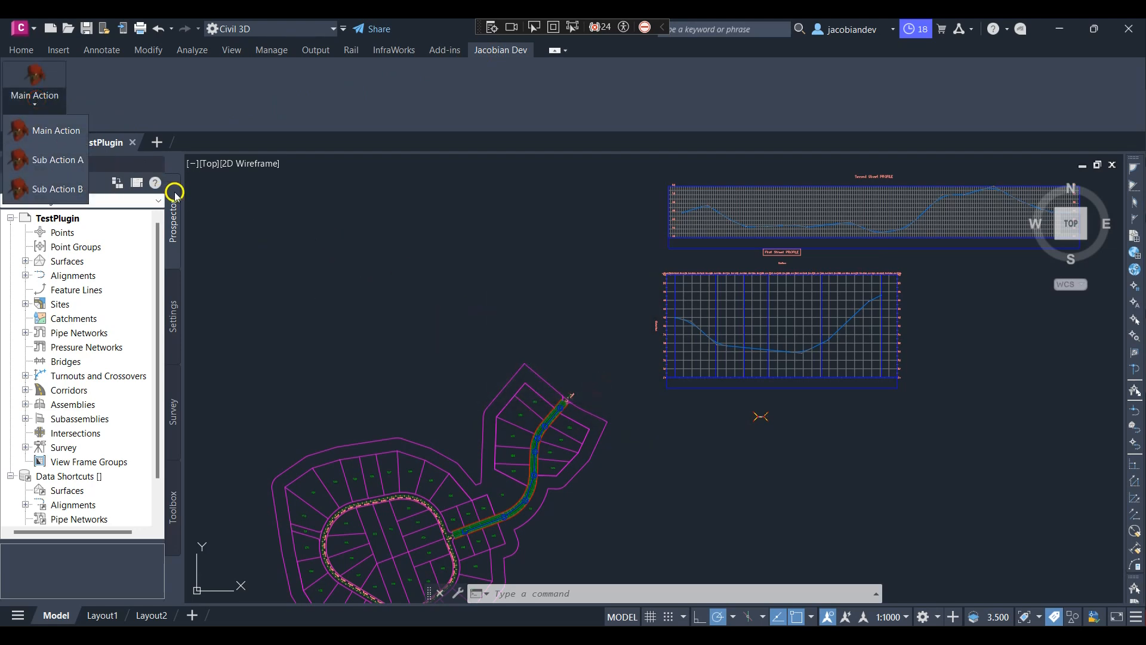
mouse_move(447, 225)
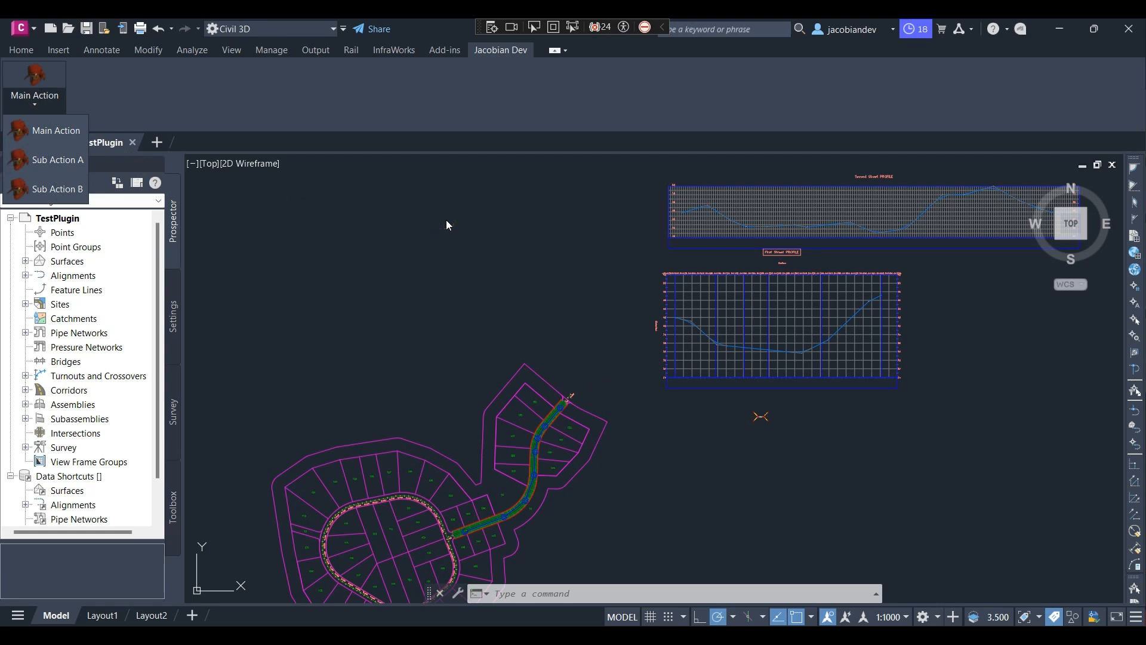